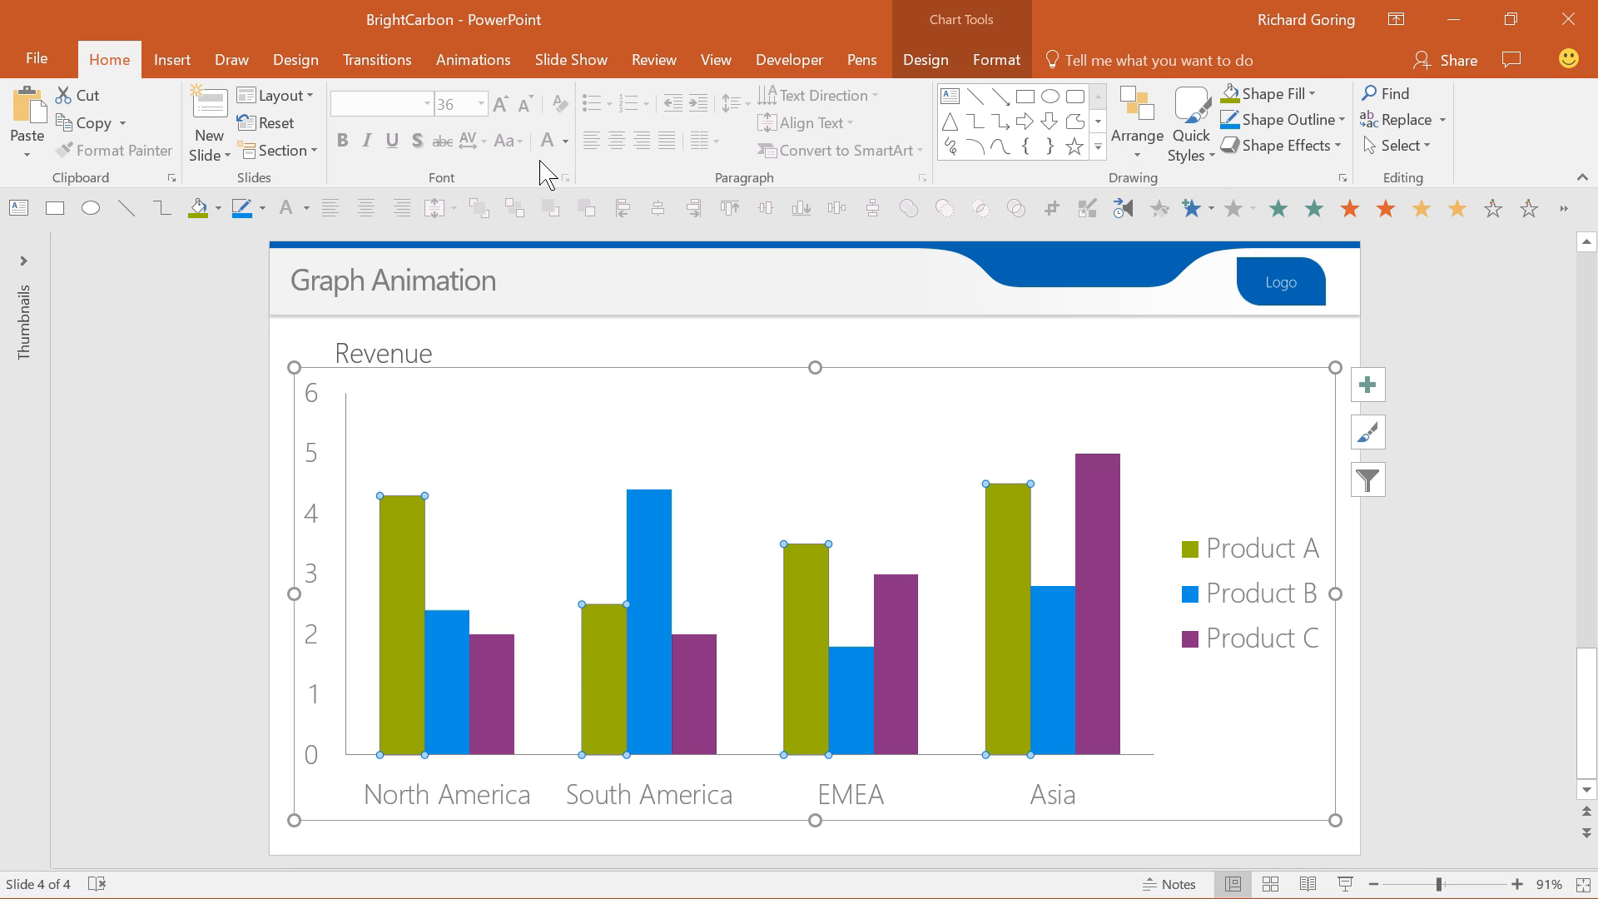
Step: Apply a Wipe entrance effect to the Revenue bar chart from the Add Animation gallery
click(471, 60)
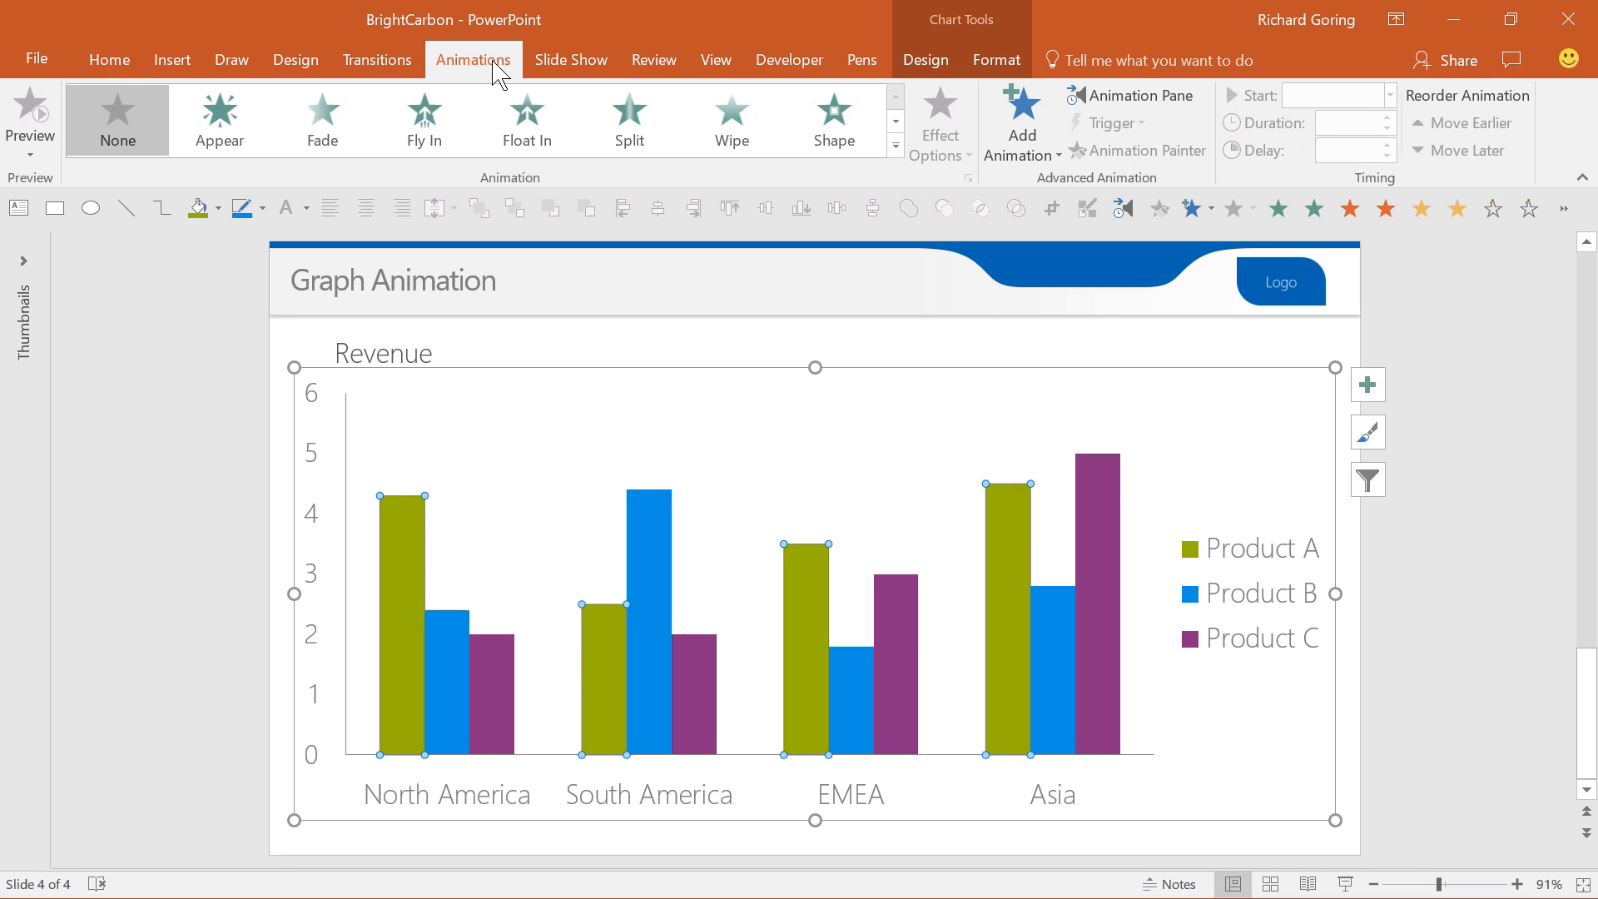
mouse_move(1020, 122)
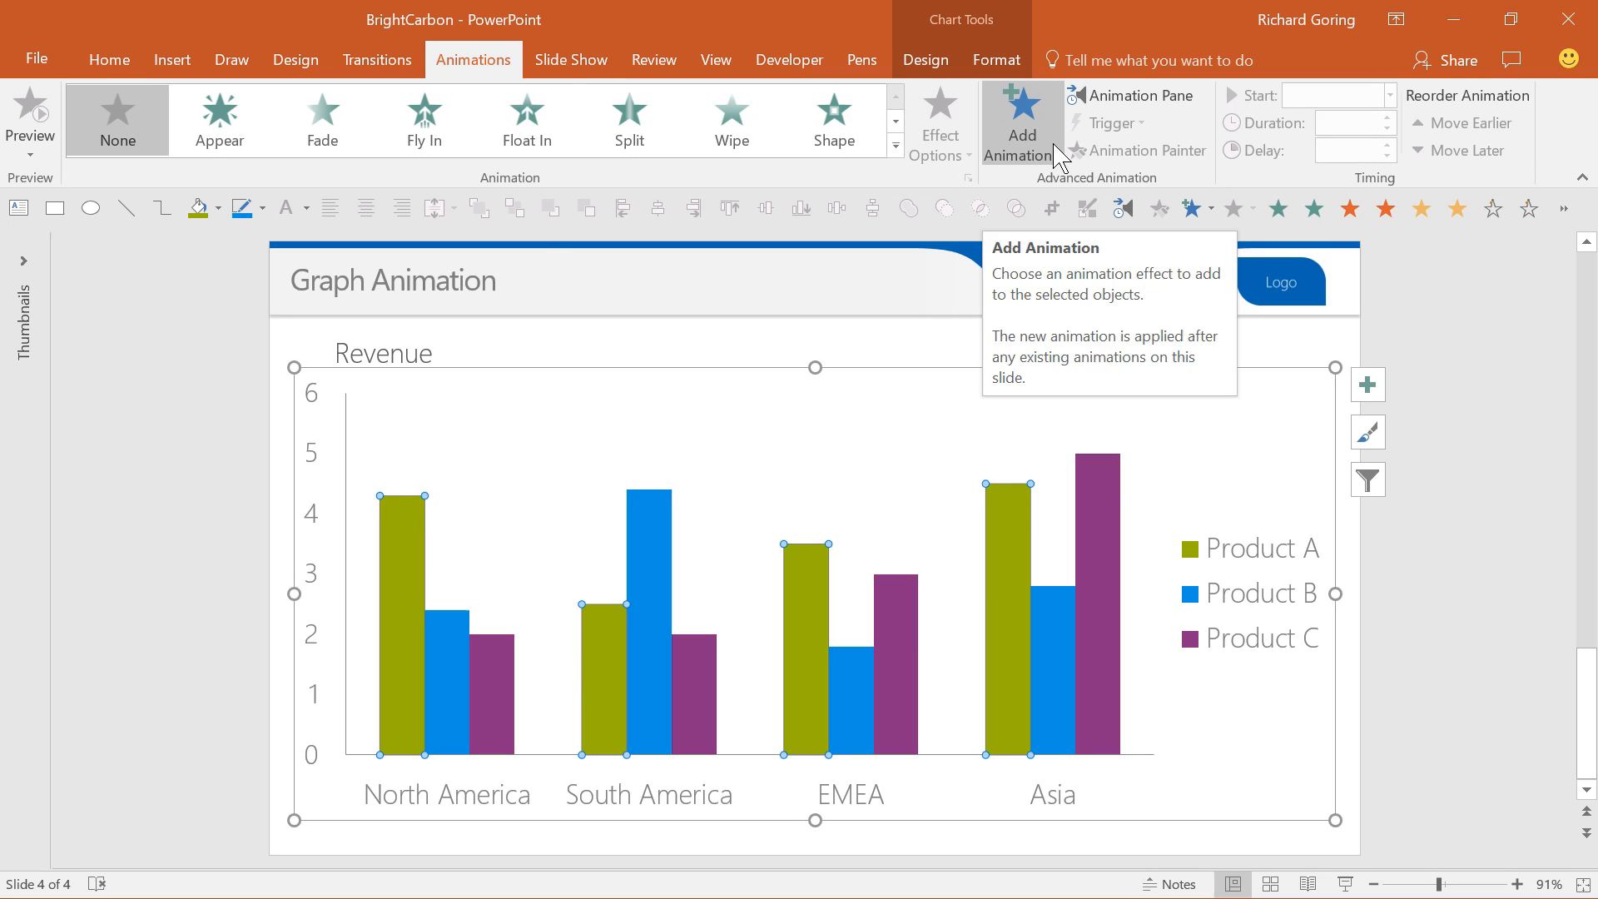
click(1020, 121)
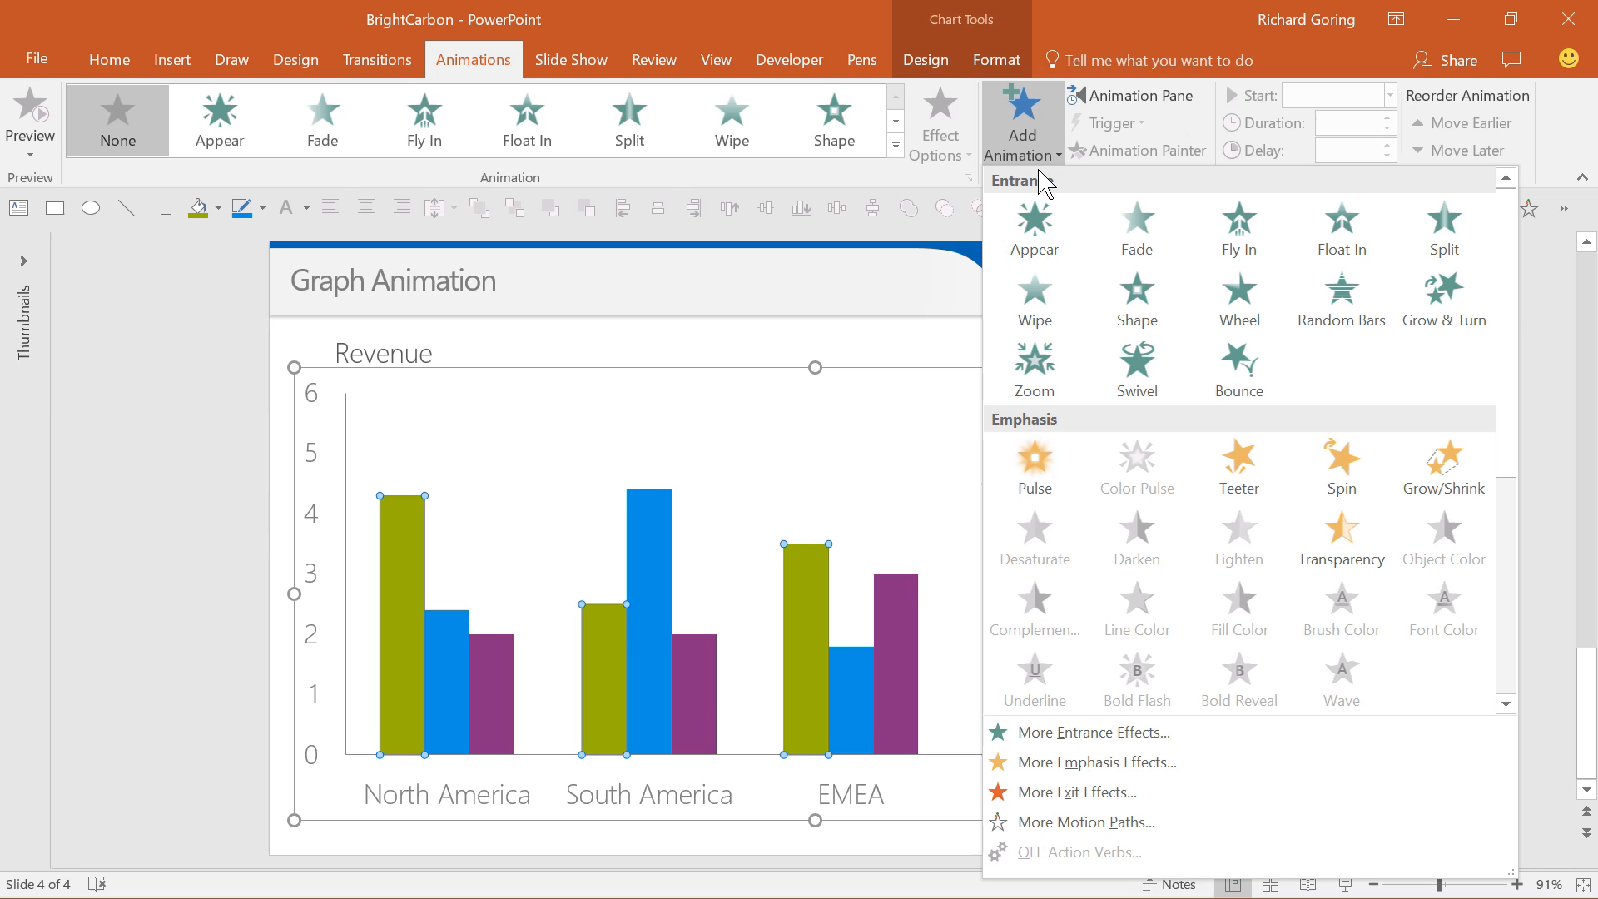
mouse_move(1136, 228)
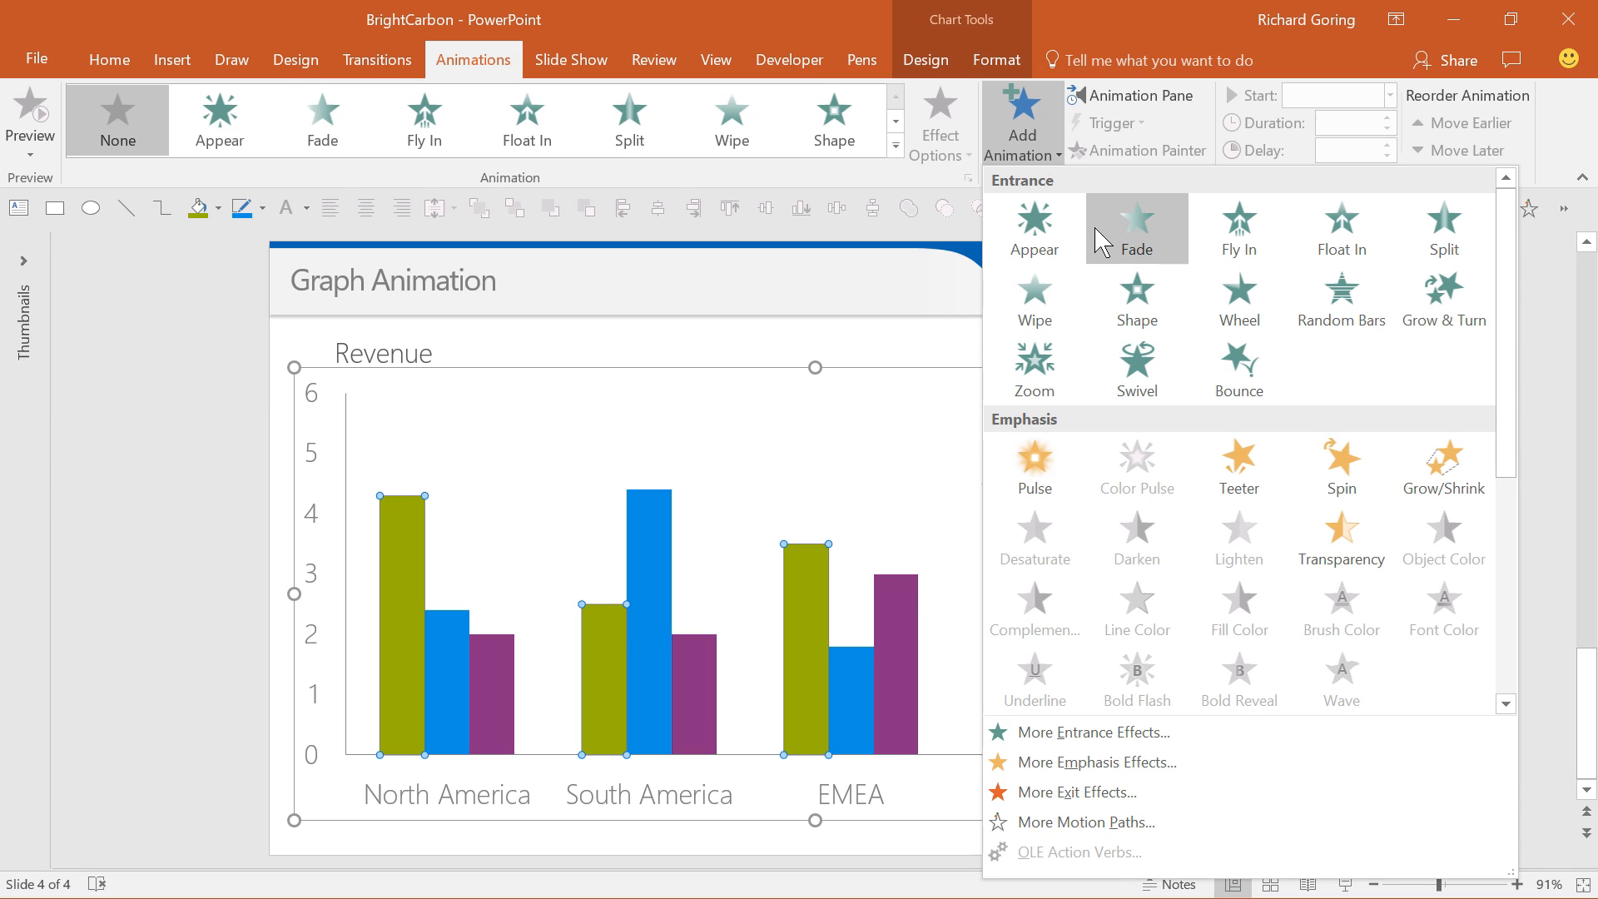
mouse_move(1347, 365)
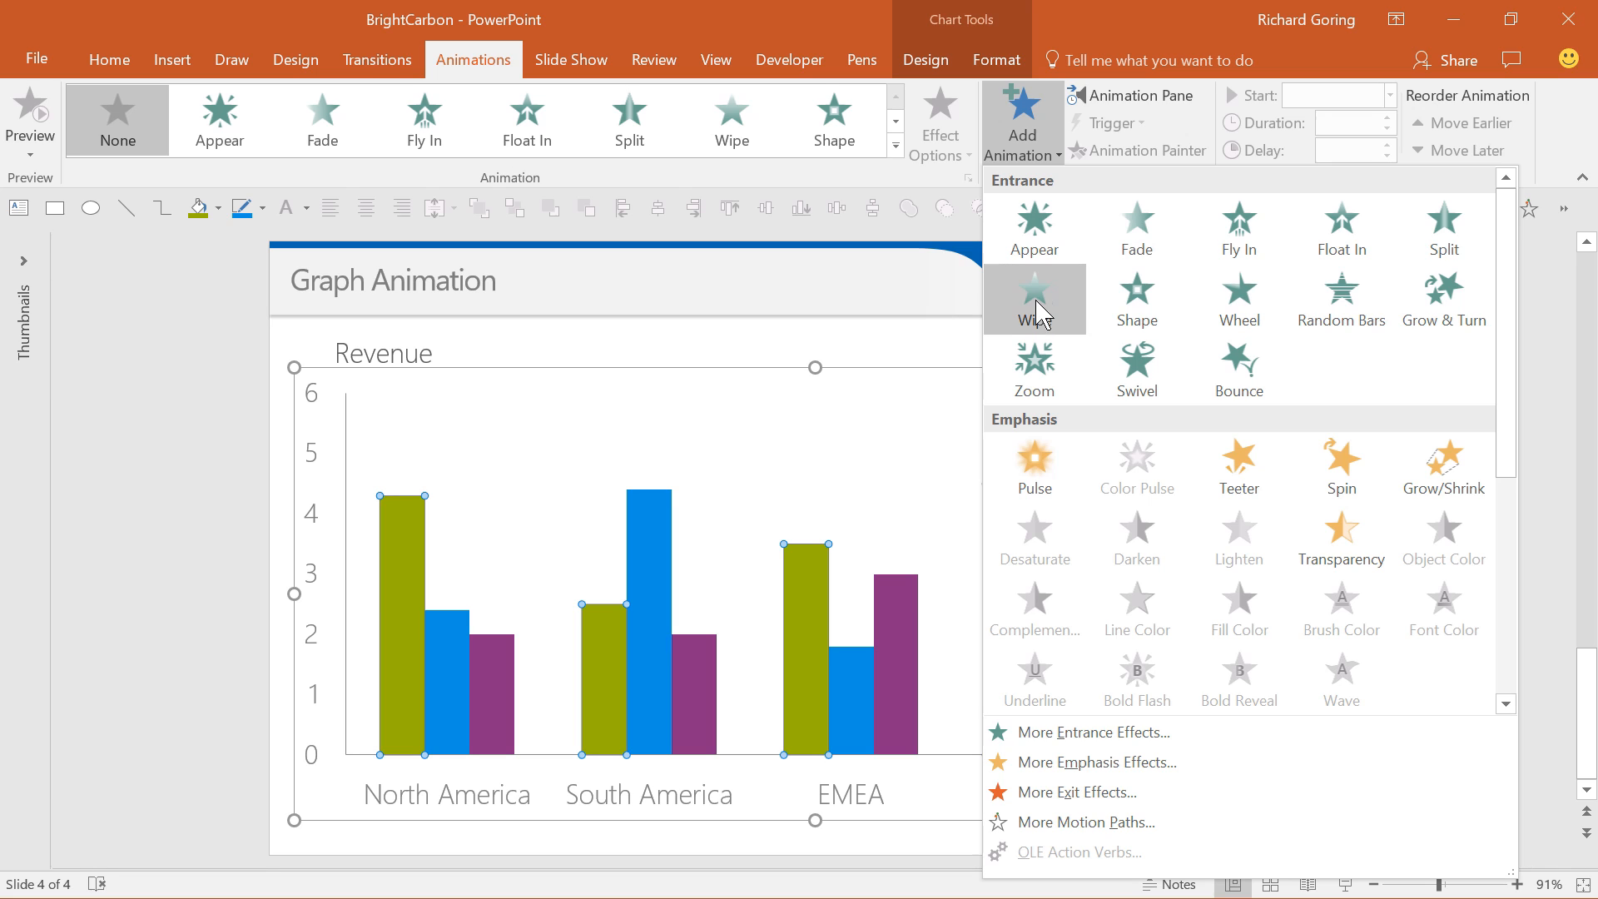
mouse_move(1033, 299)
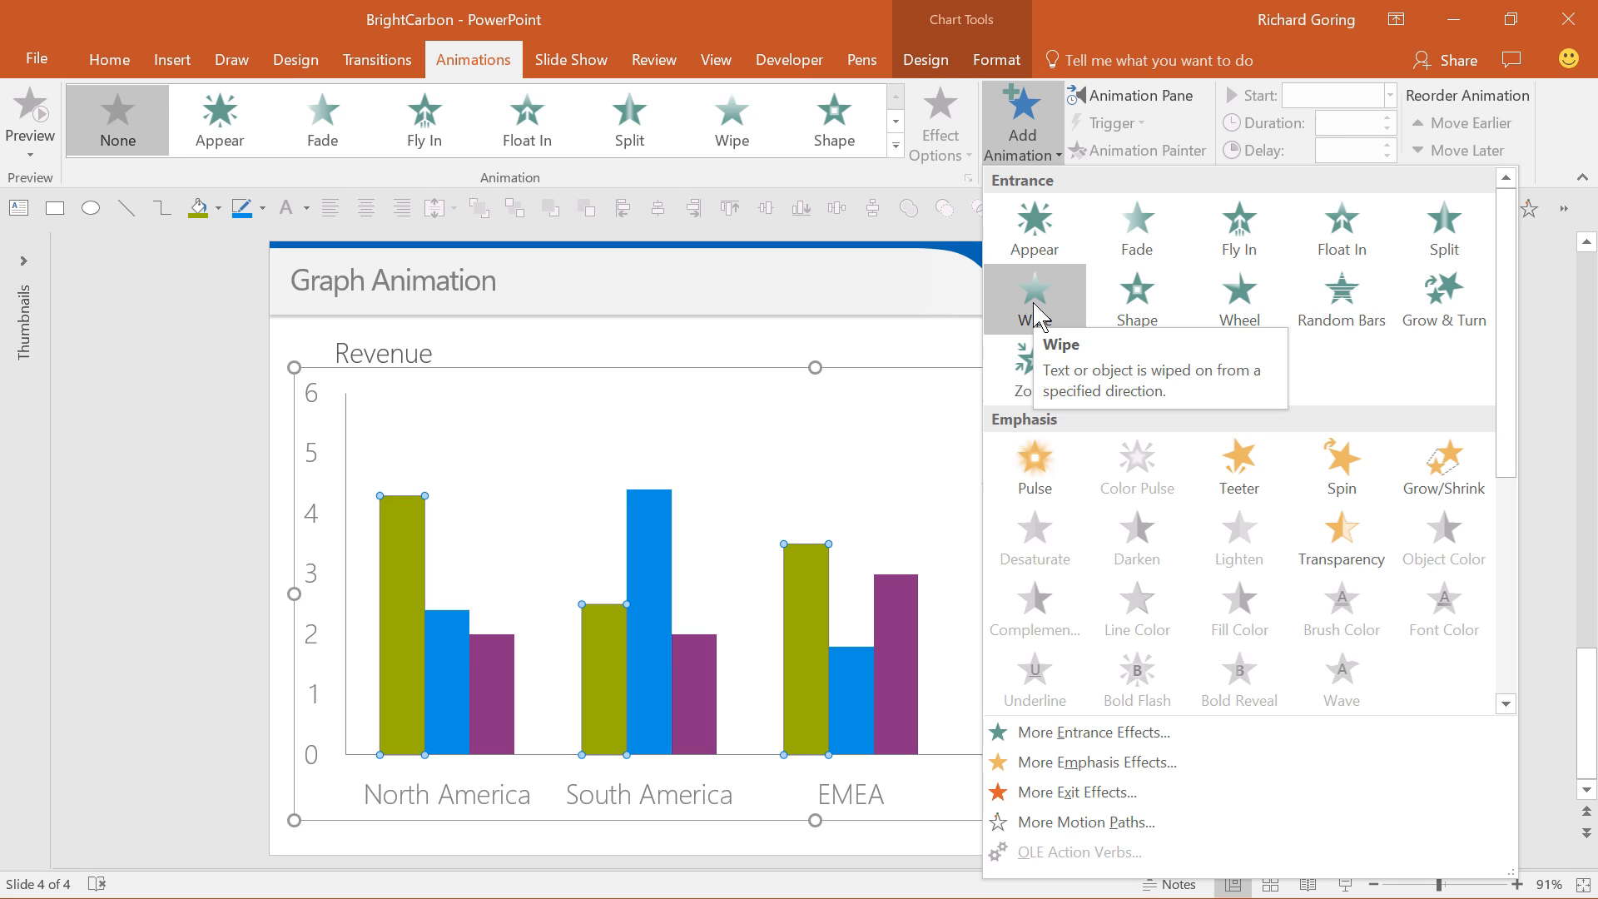
click(1032, 296)
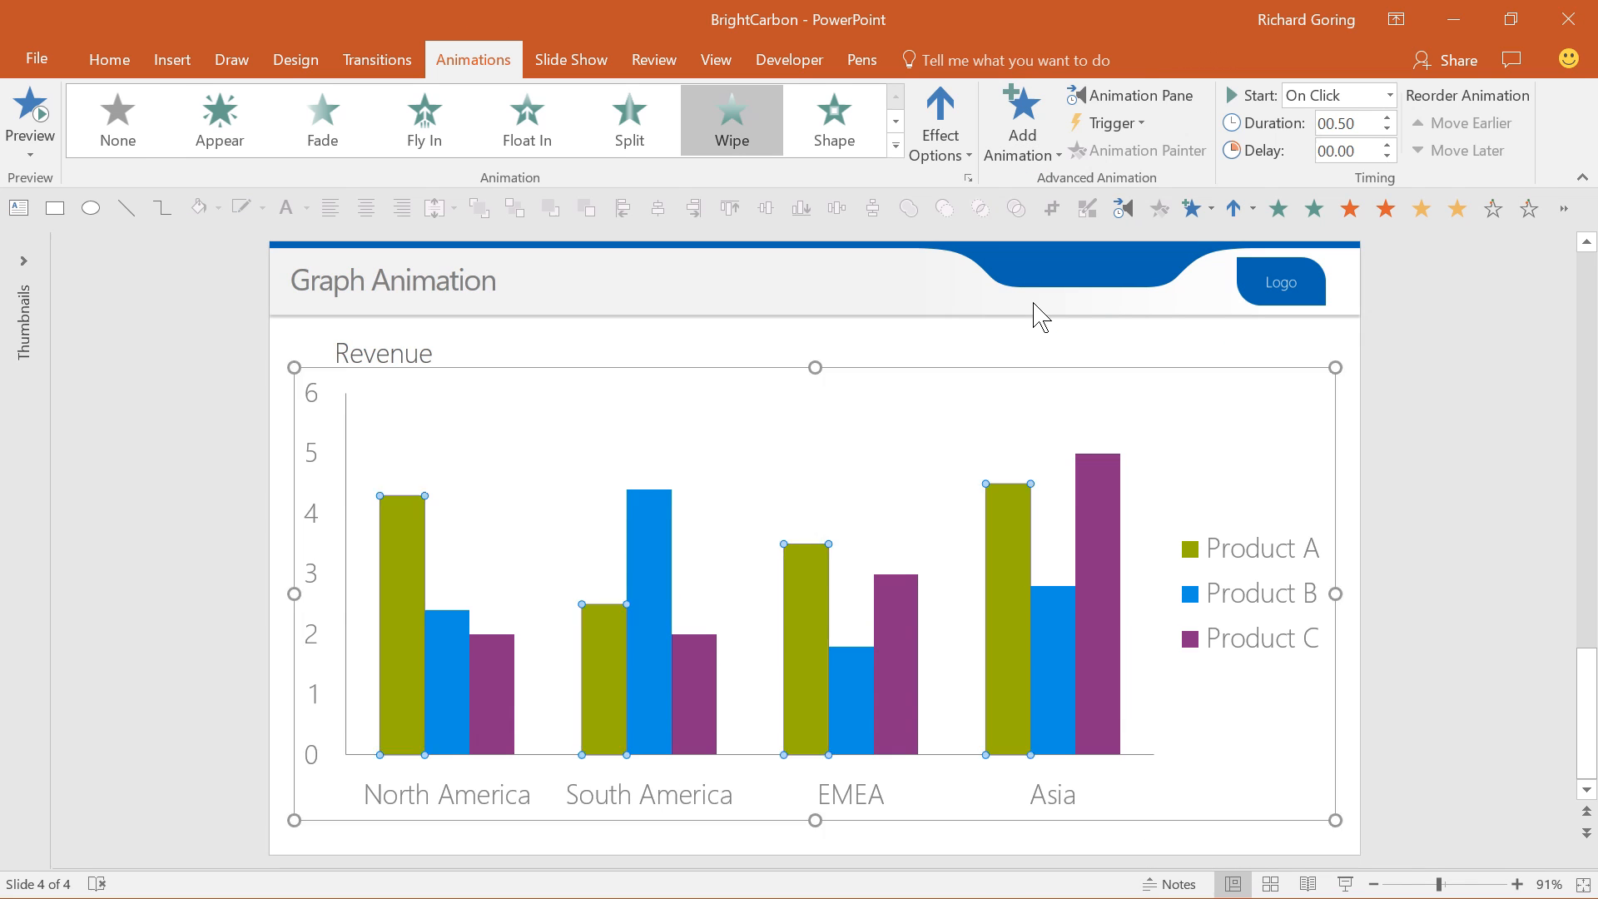
mouse_move(1131, 94)
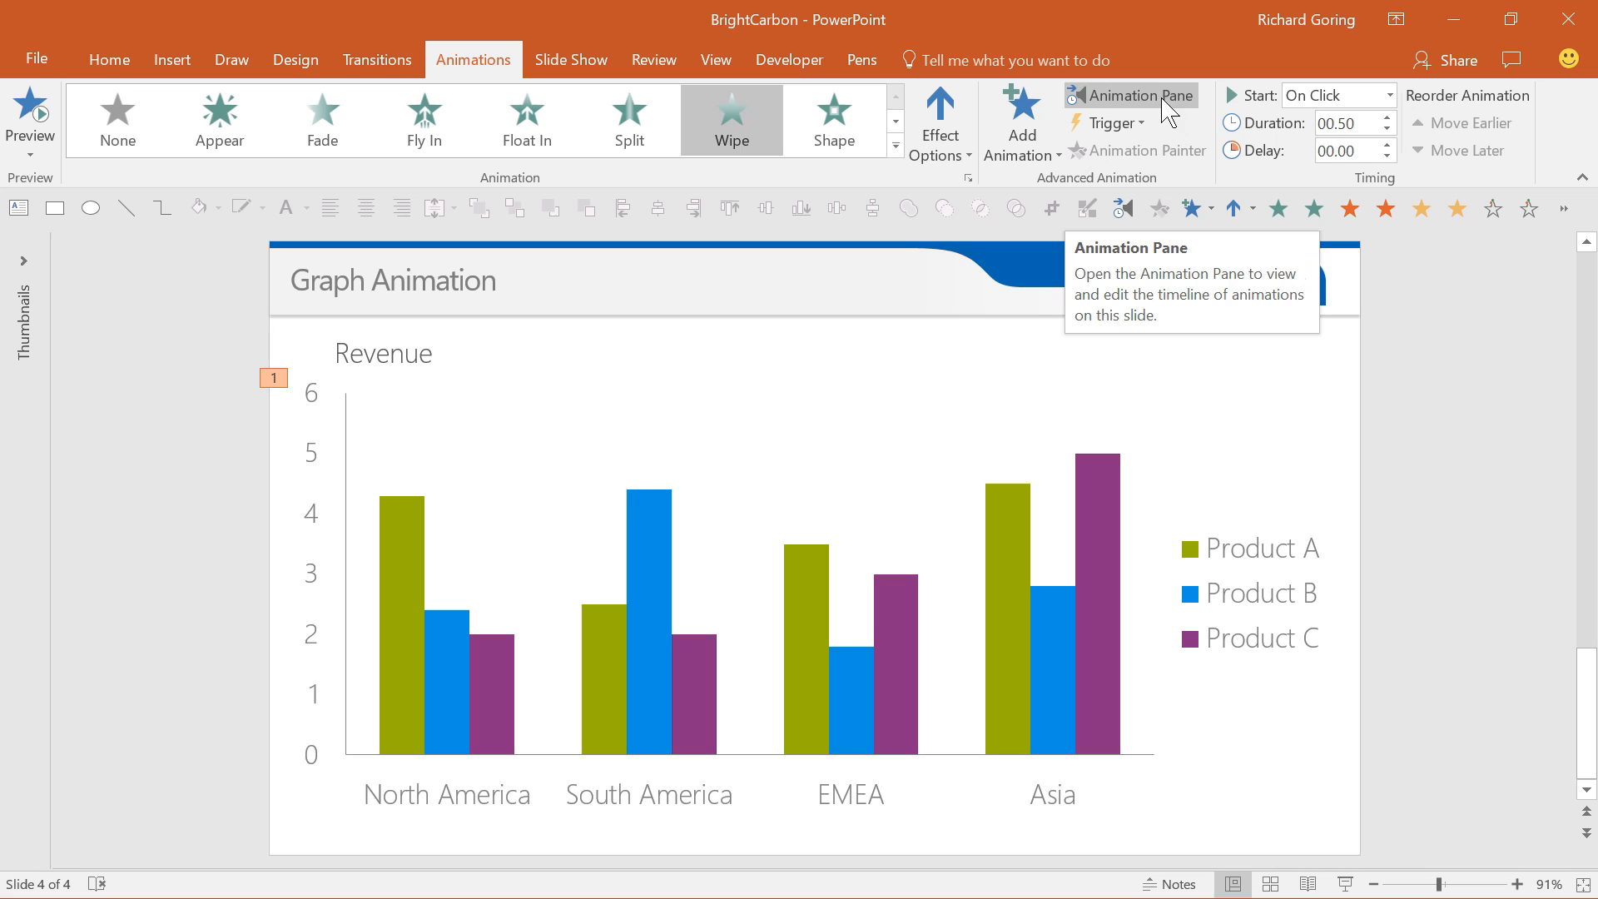
Step: Show the Animation Pane listing the chart's single on-click Wipe entry
click(1128, 95)
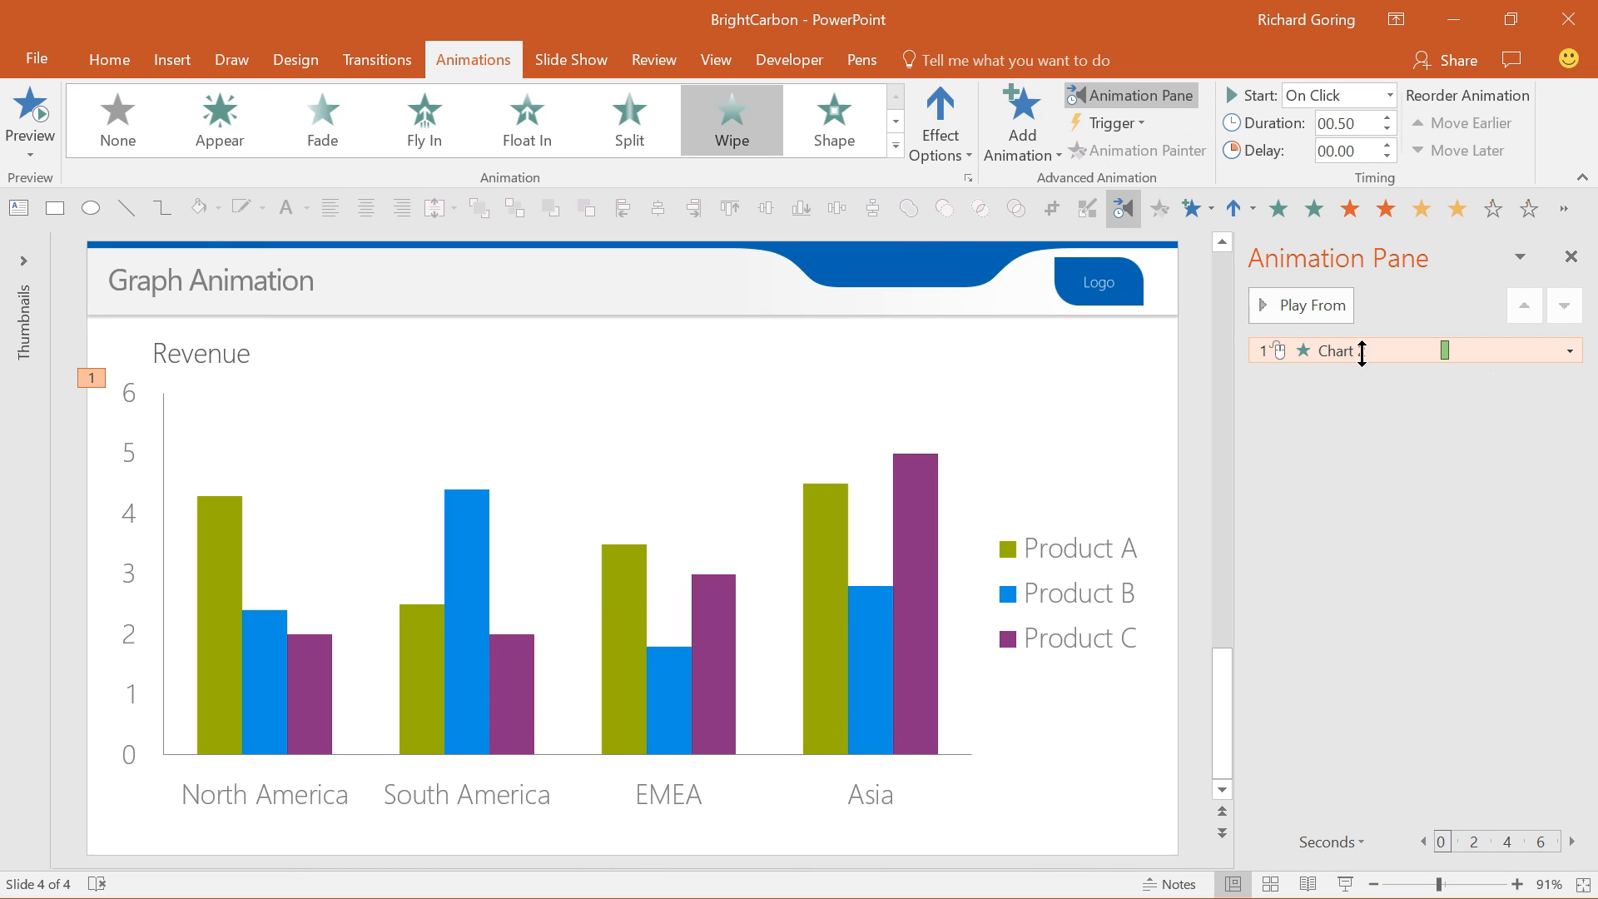
mouse_move(1335, 352)
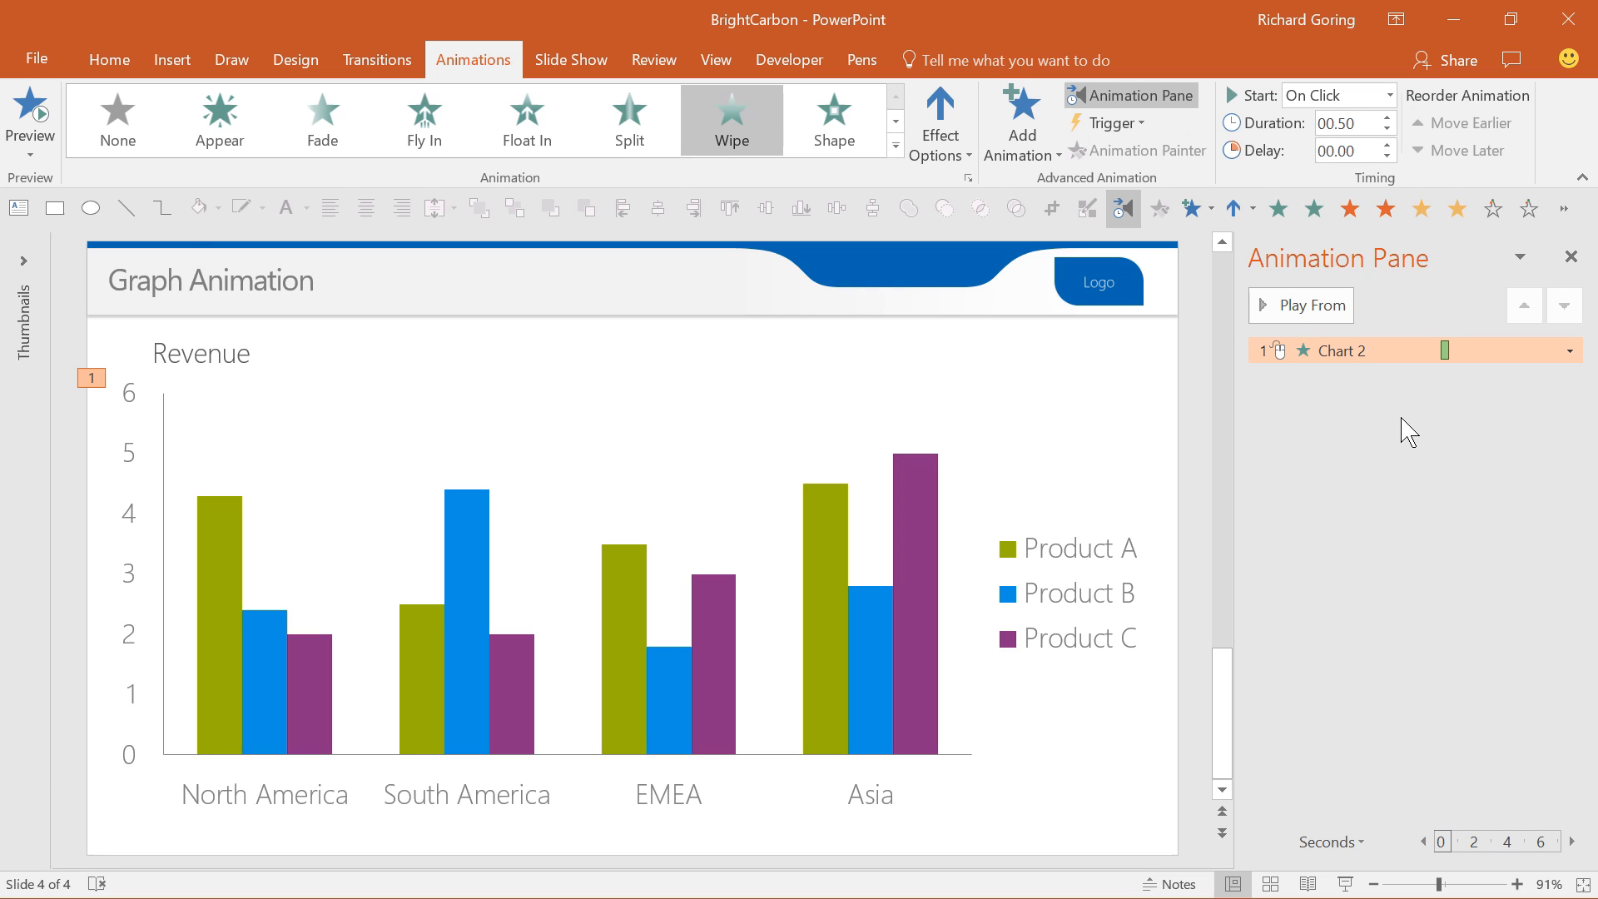
mouse_move(1405, 434)
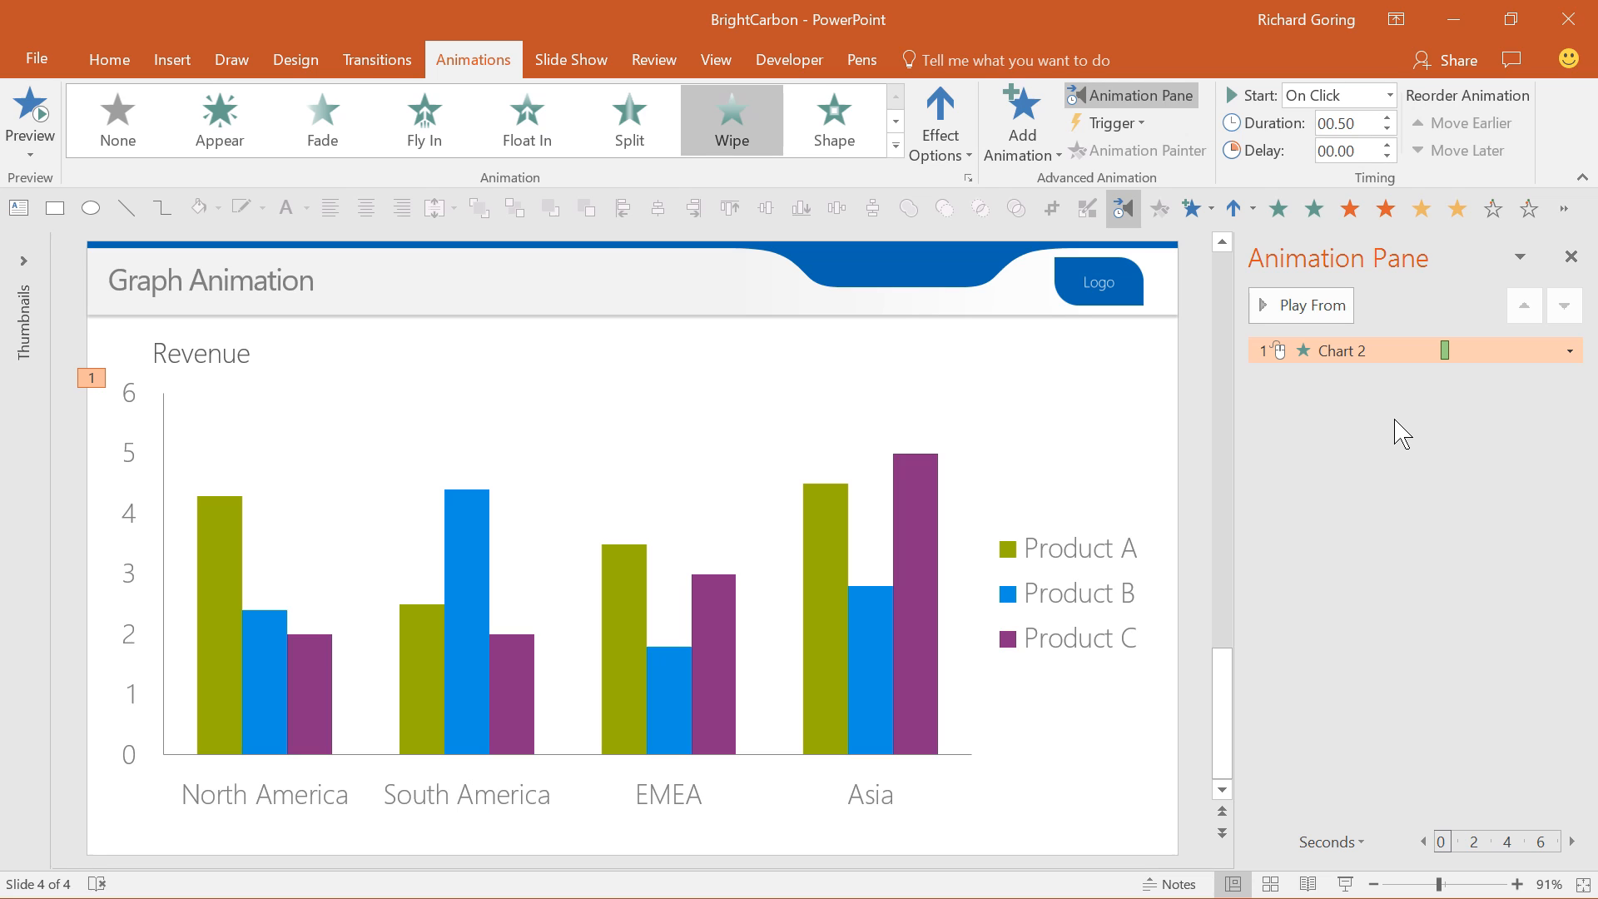
mouse_move(938, 121)
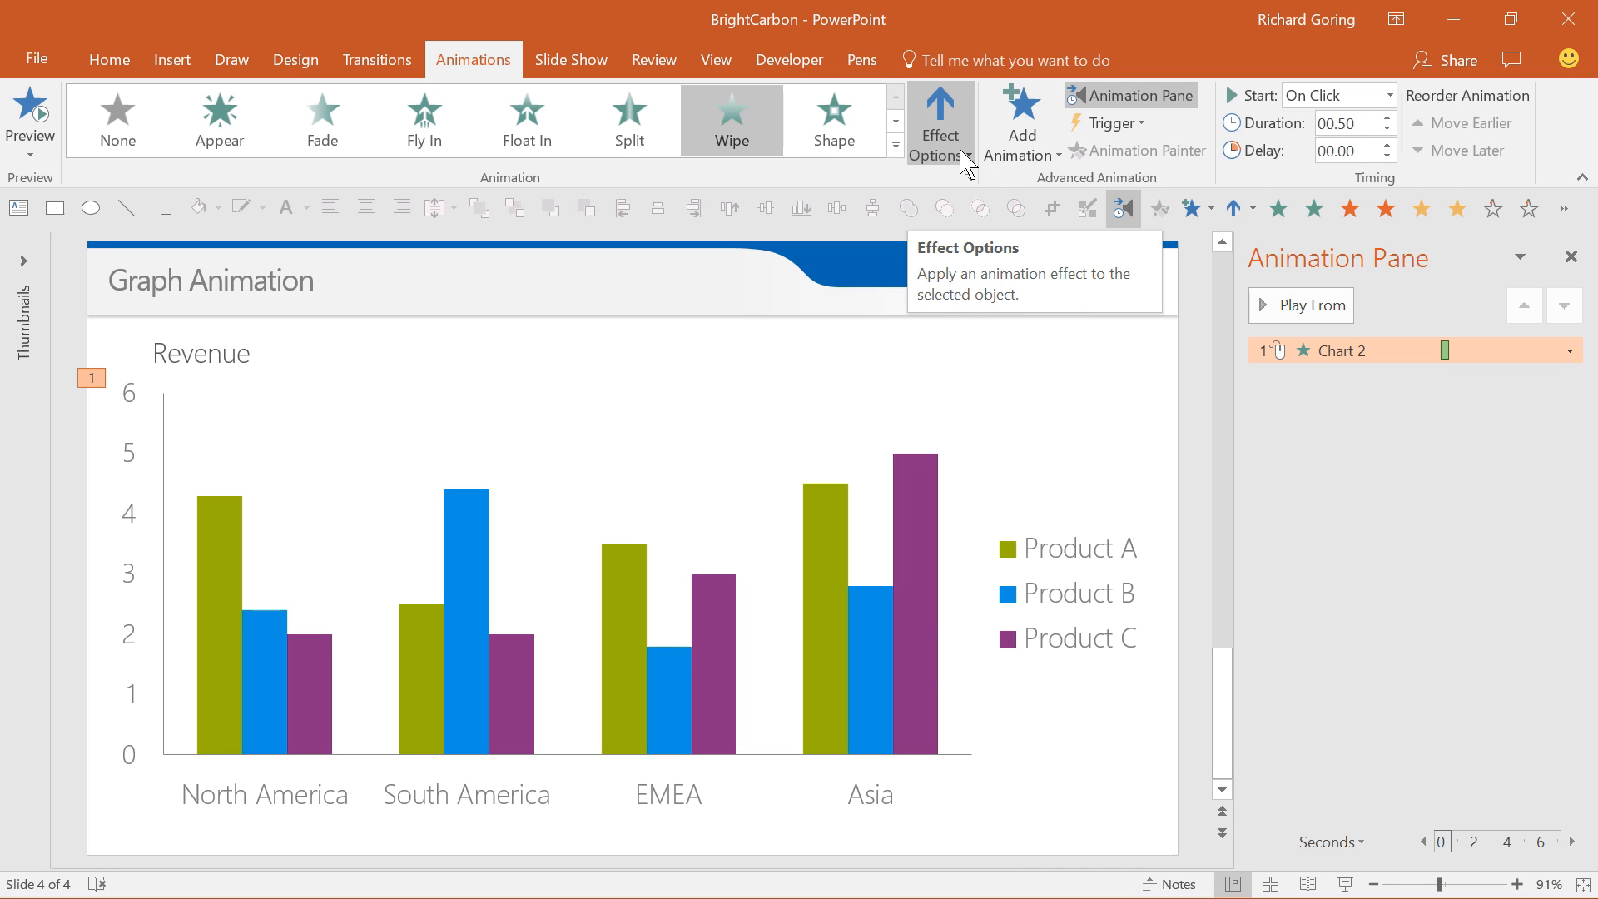
Step: Set the Wipe effect's sequence to By Series and stop the preview
click(939, 120)
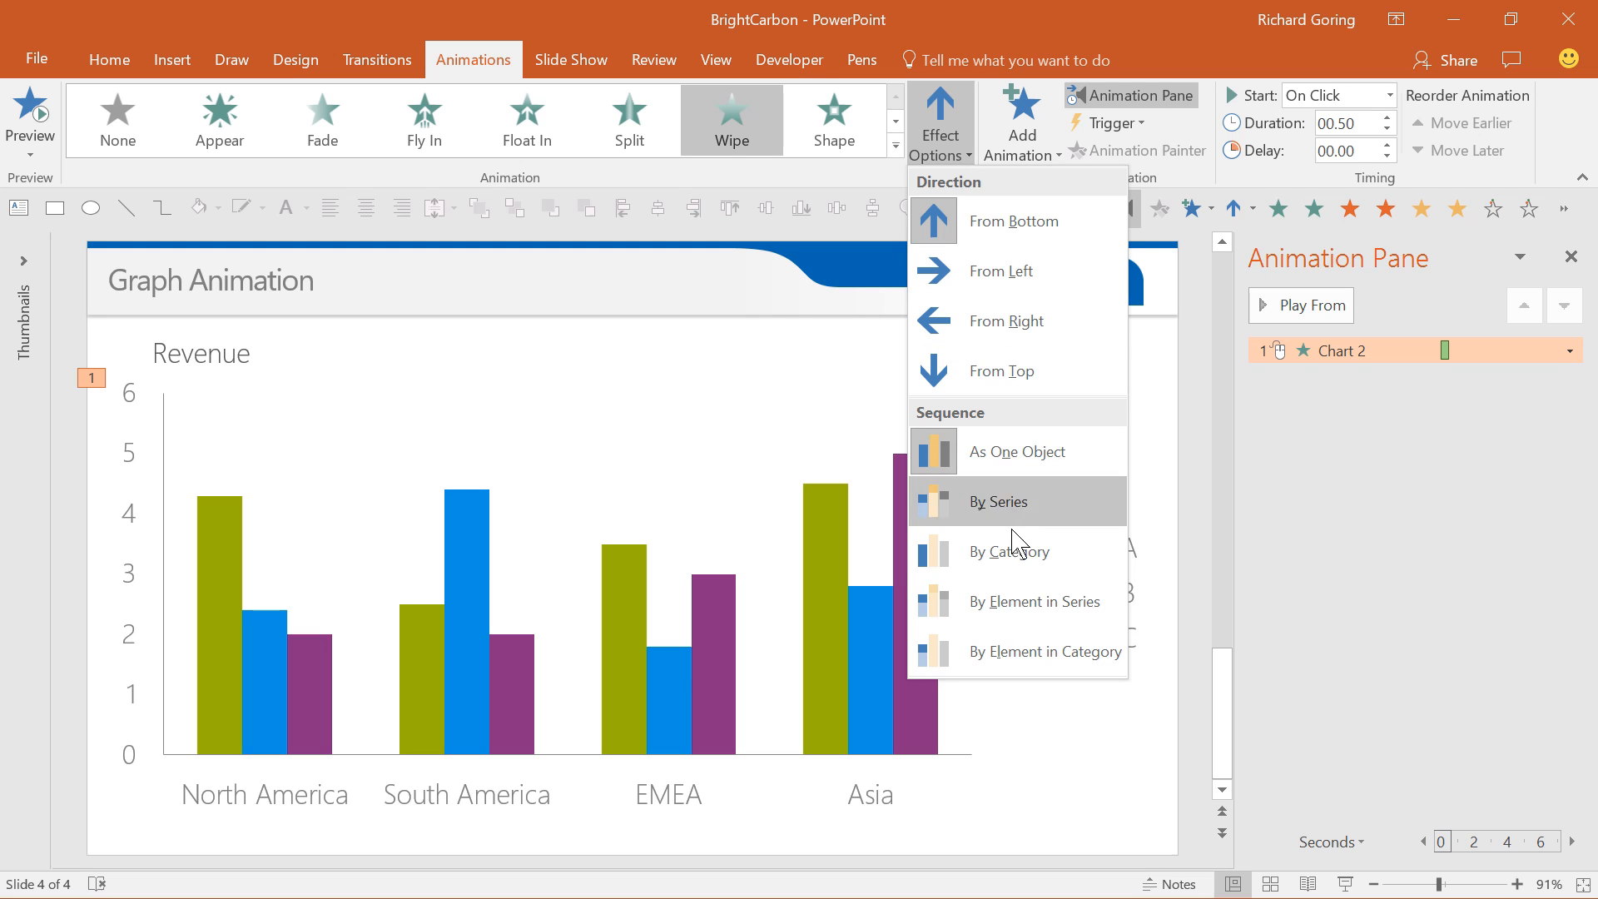
mouse_move(1046, 650)
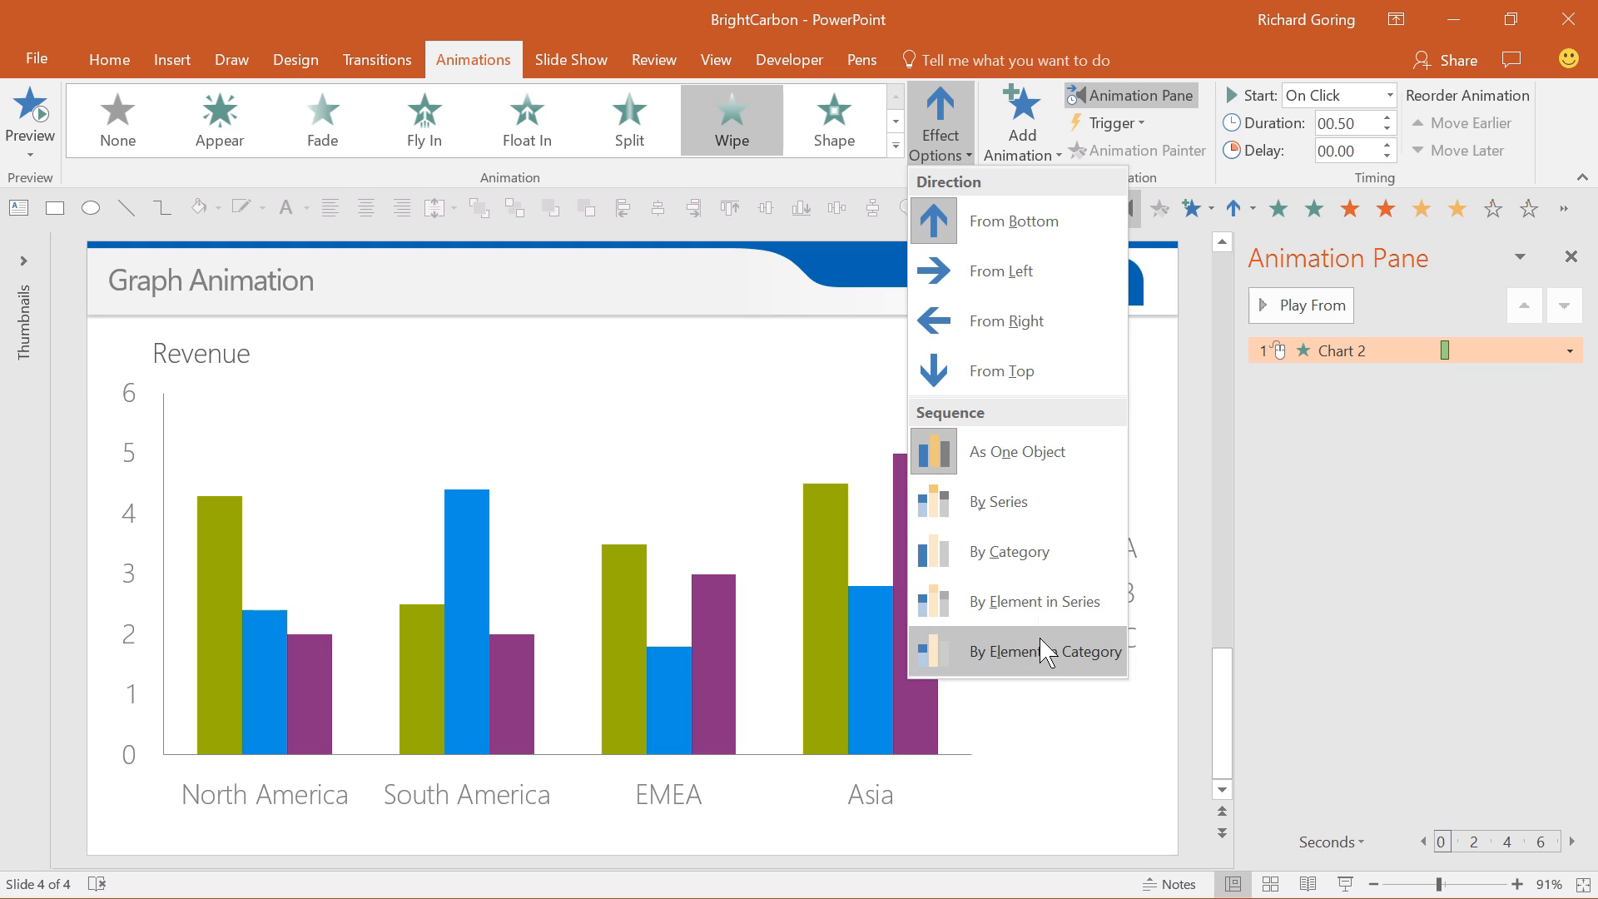
mouse_move(1037, 521)
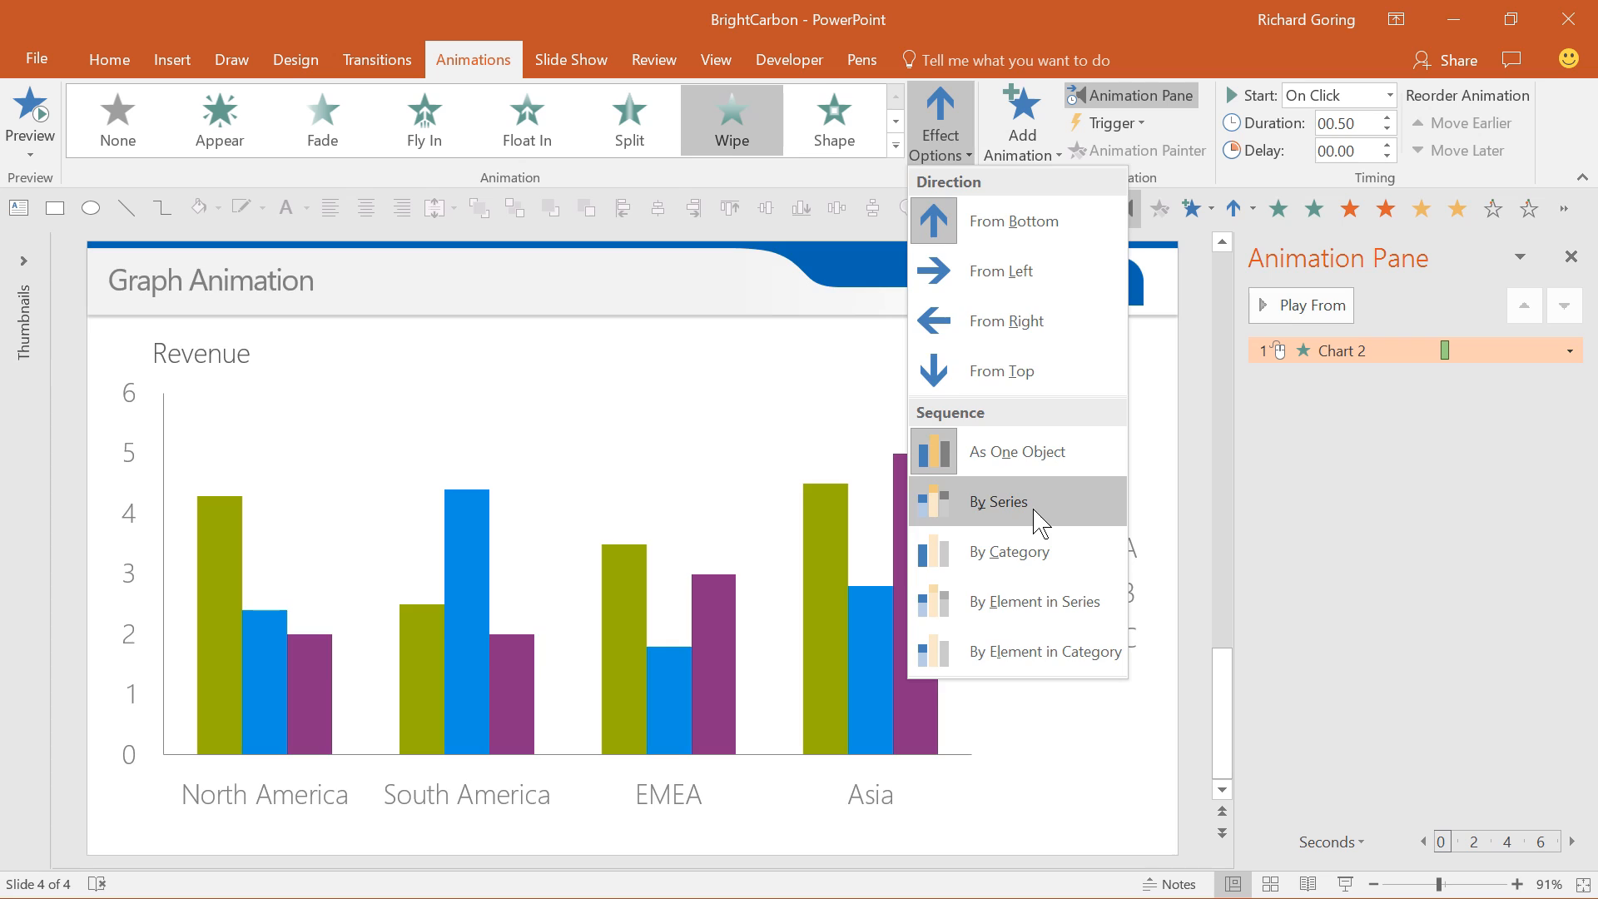
click(999, 501)
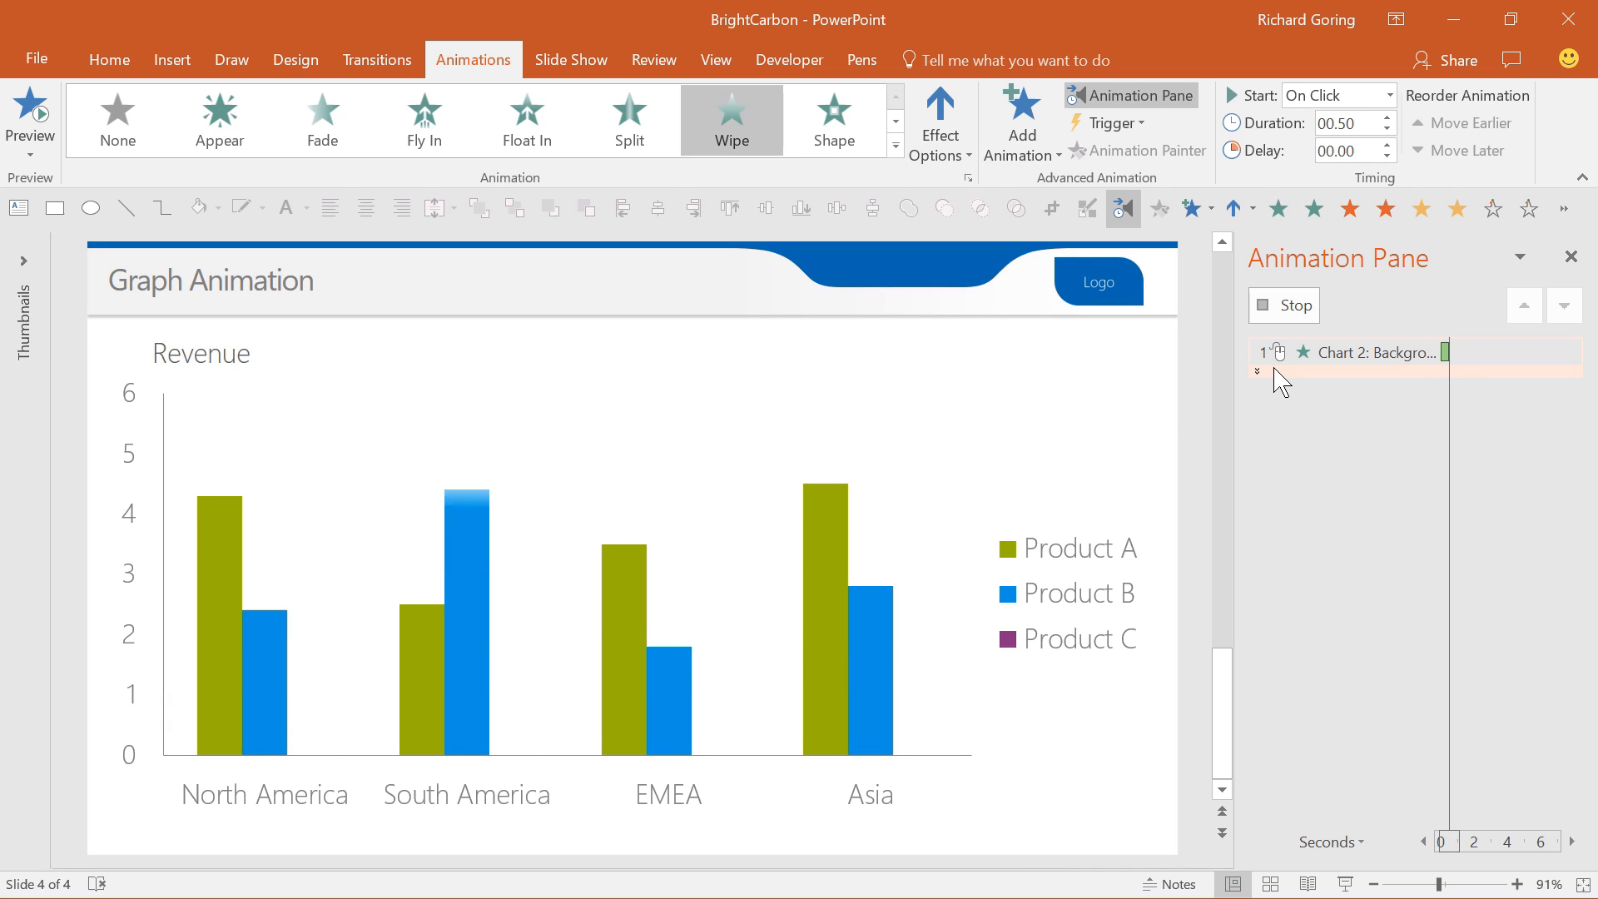
click(1370, 351)
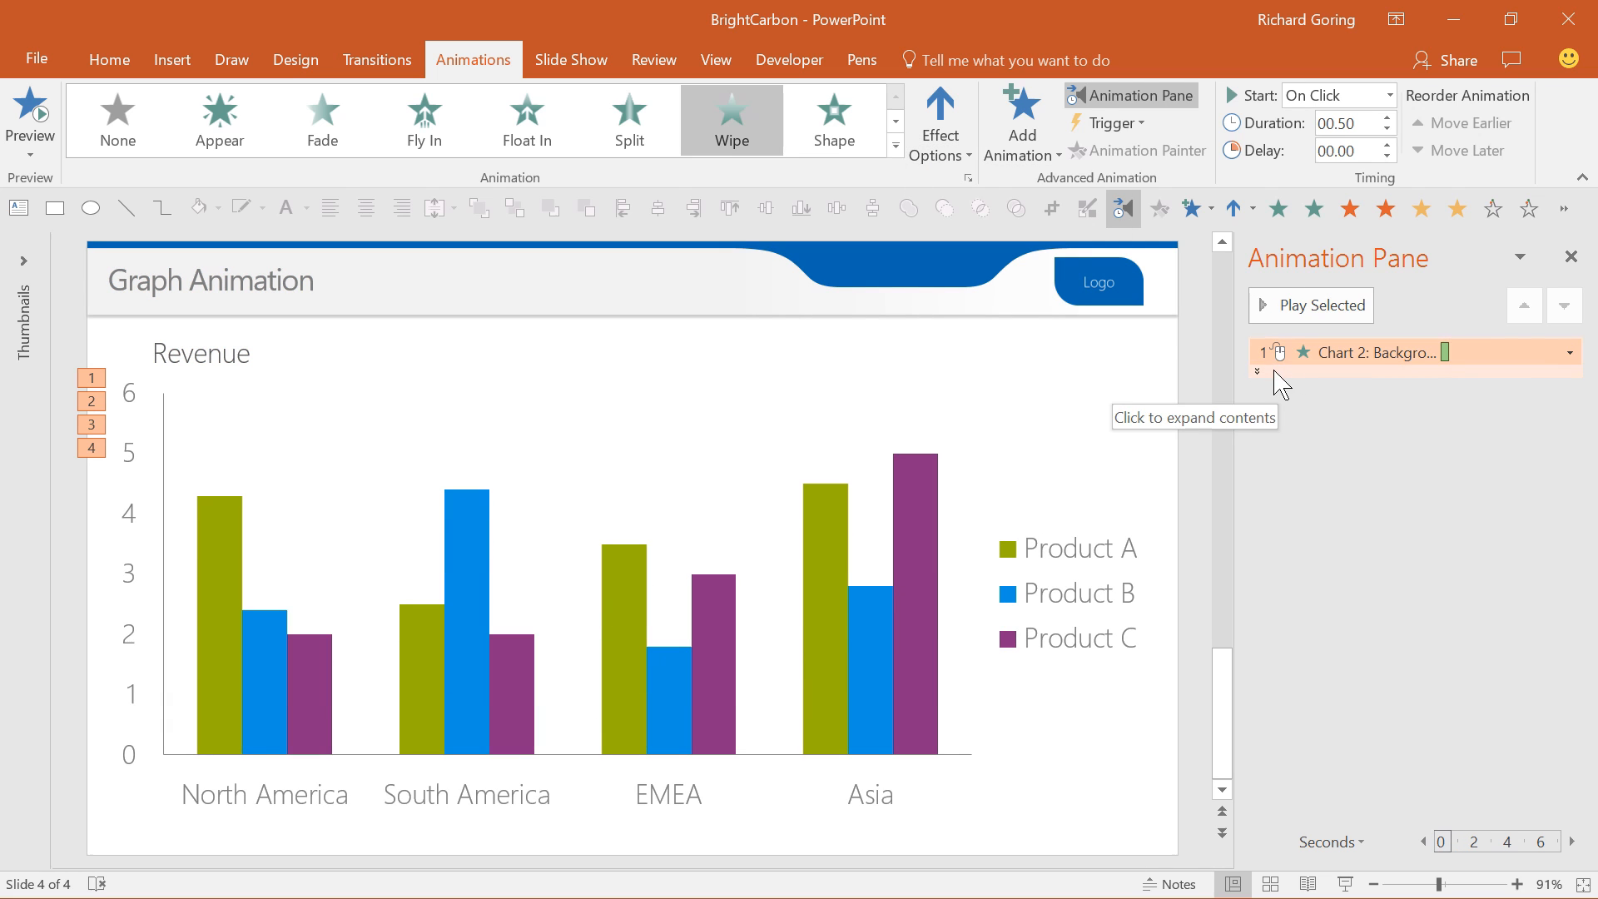
Step: Expand the chart entry and set the background and Series 2 to start After Previous
click(1259, 376)
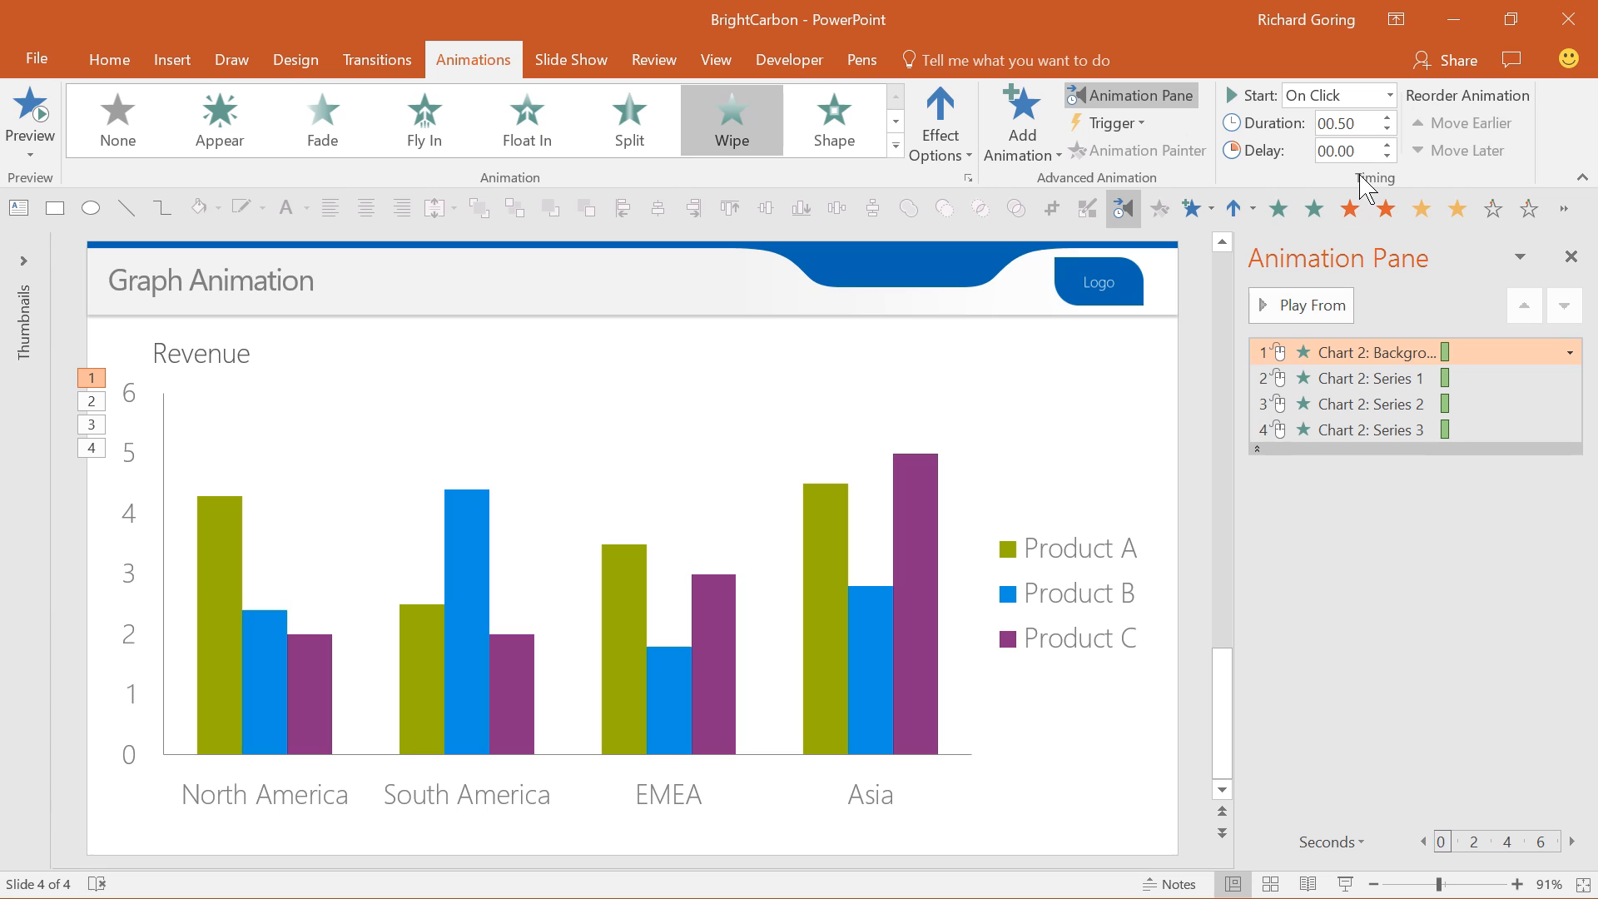
click(1388, 95)
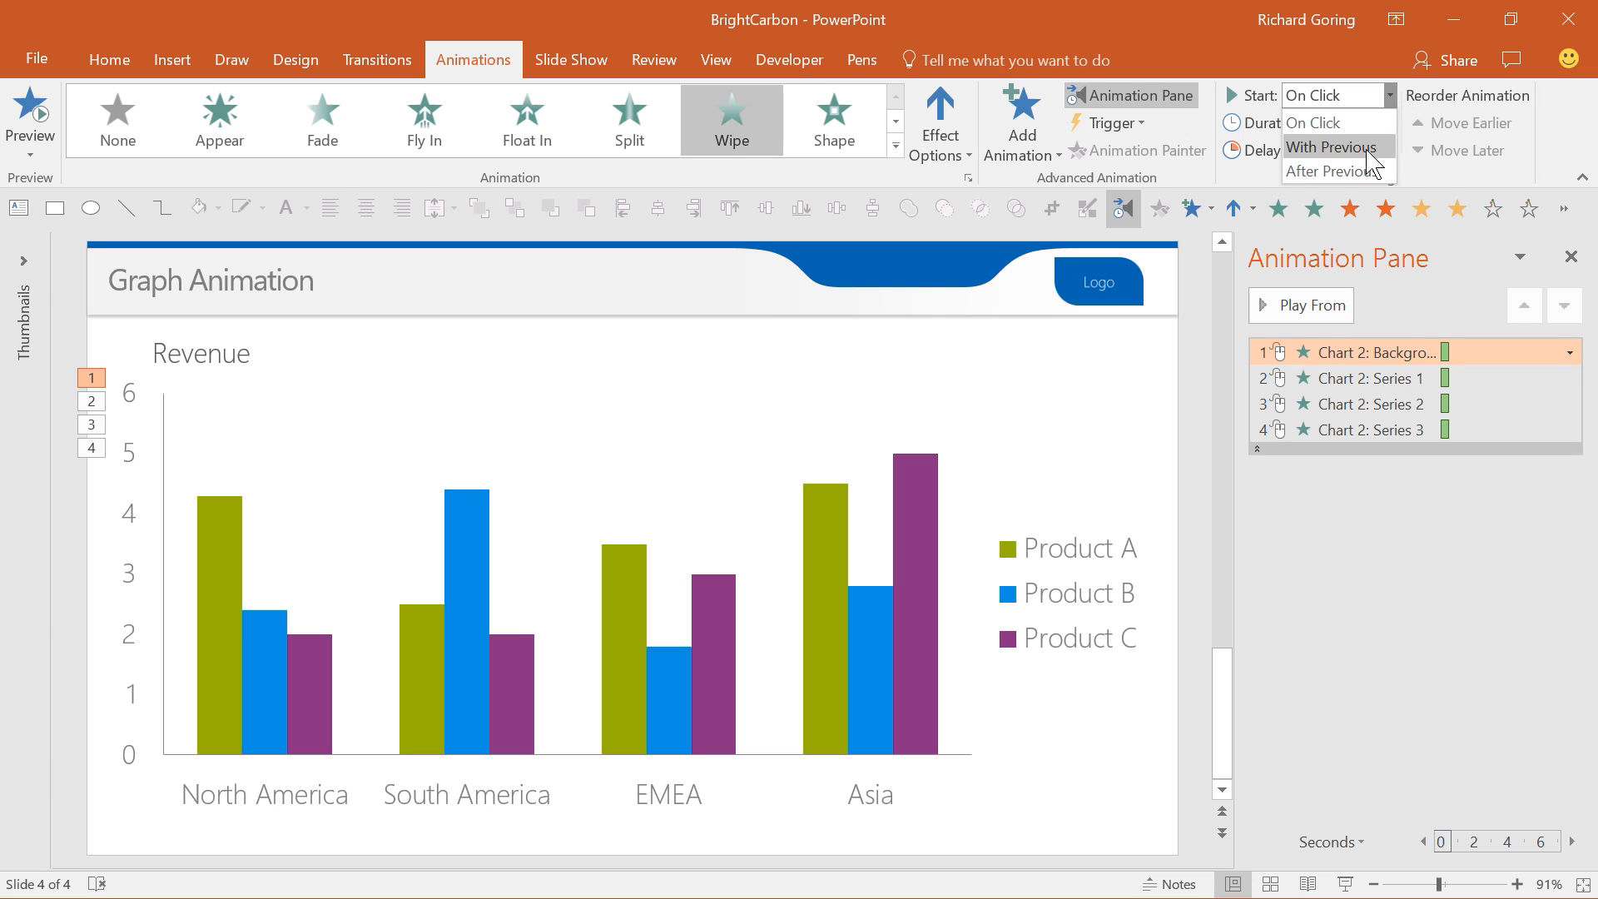
mouse_move(1338, 170)
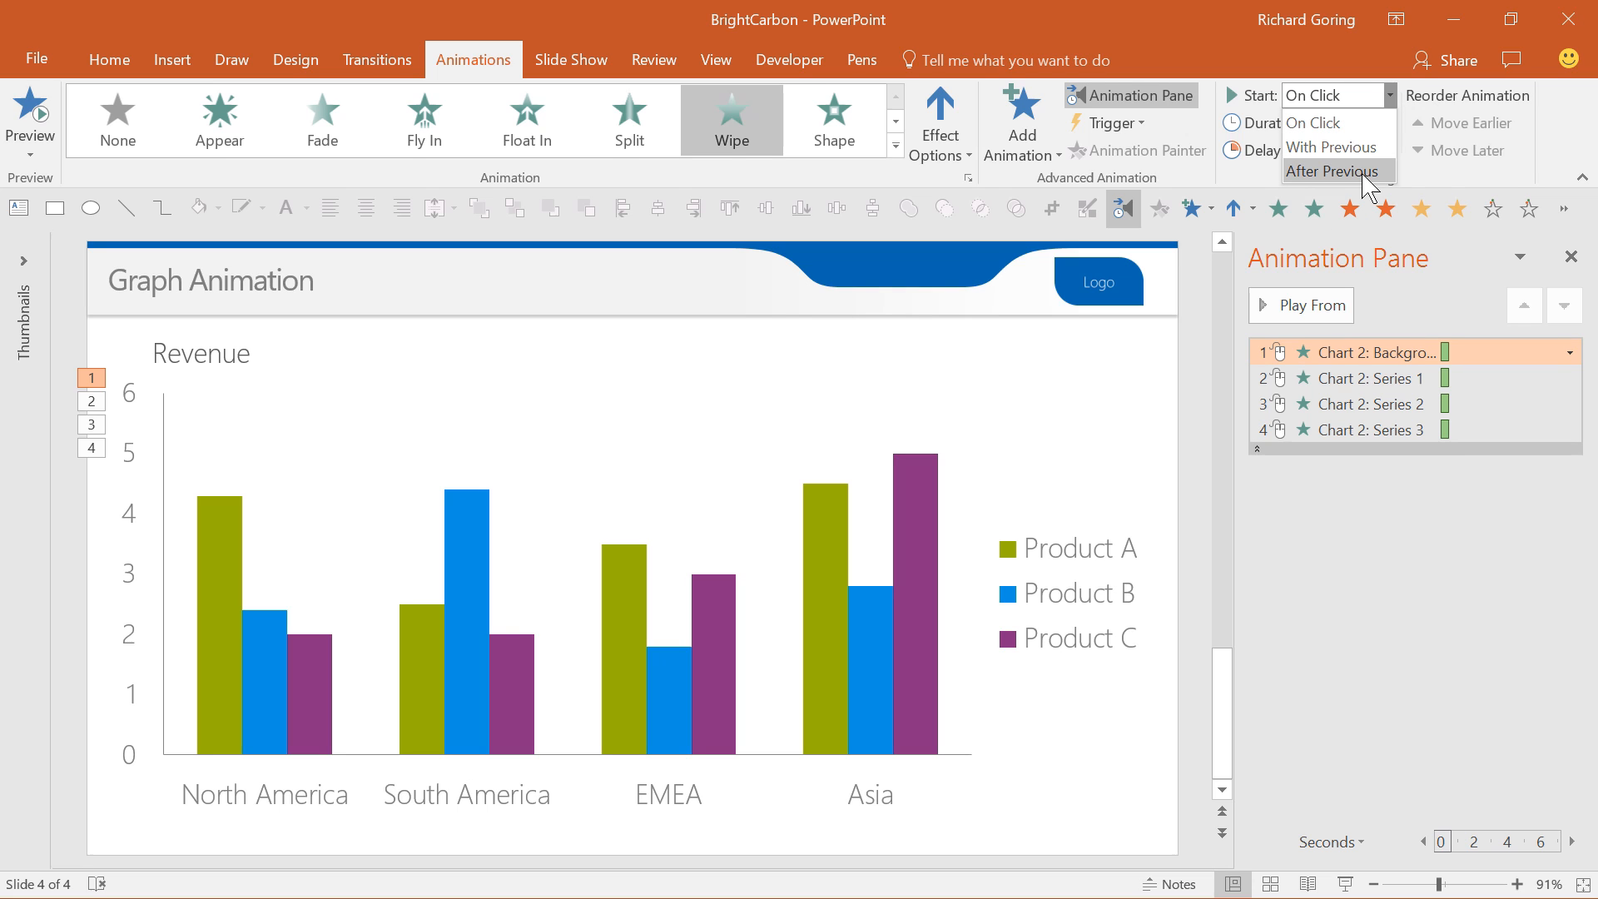
click(1338, 170)
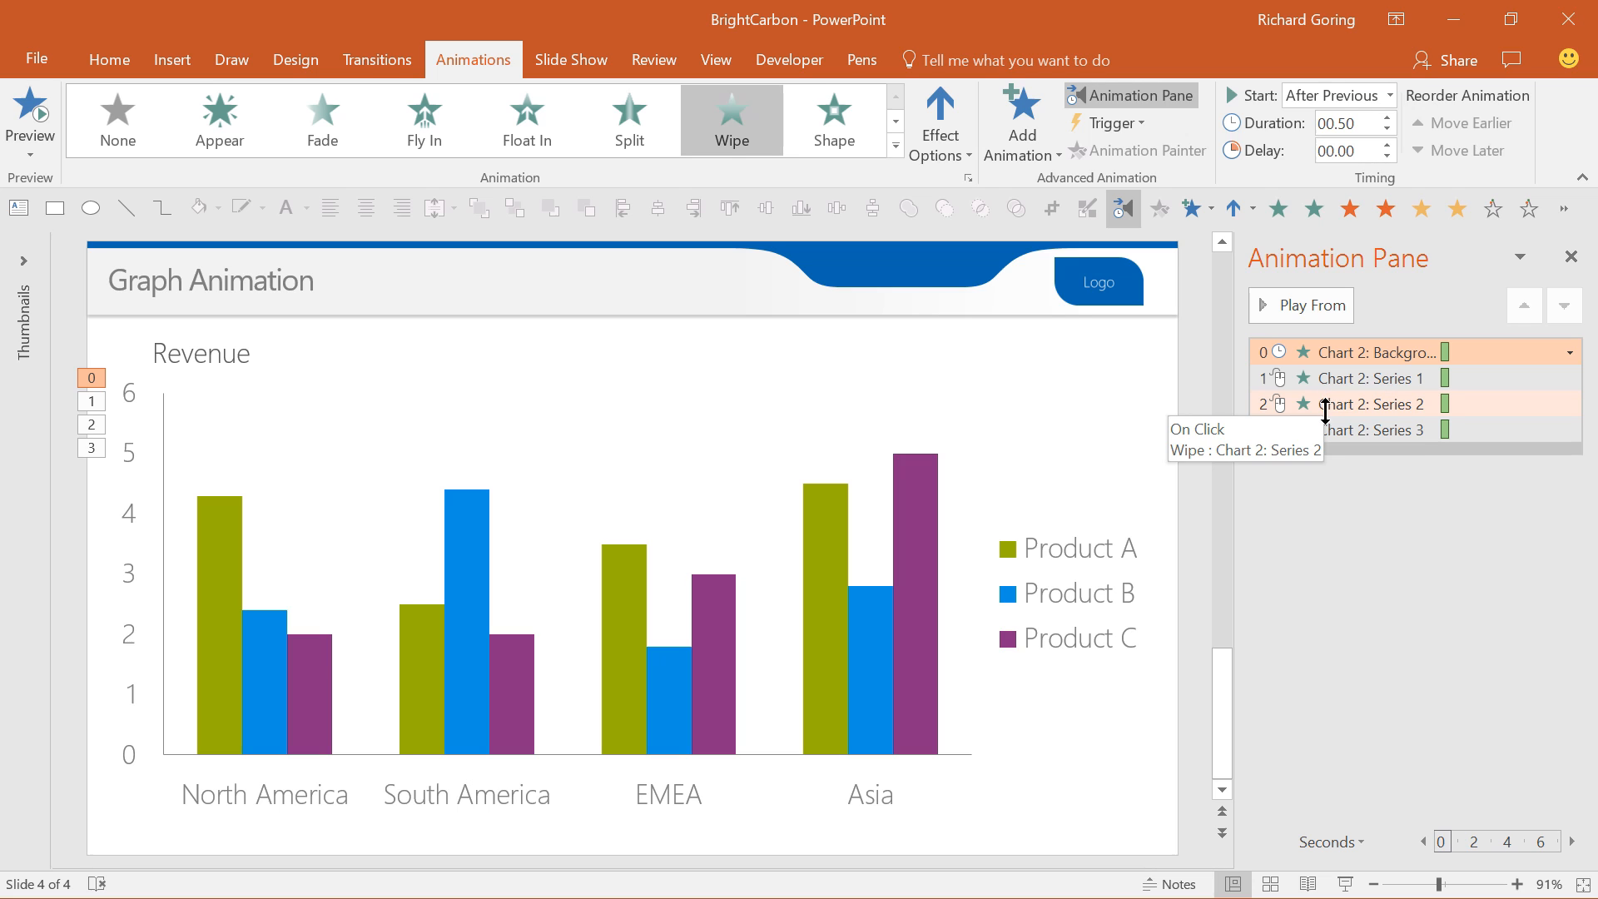
mouse_move(1370, 430)
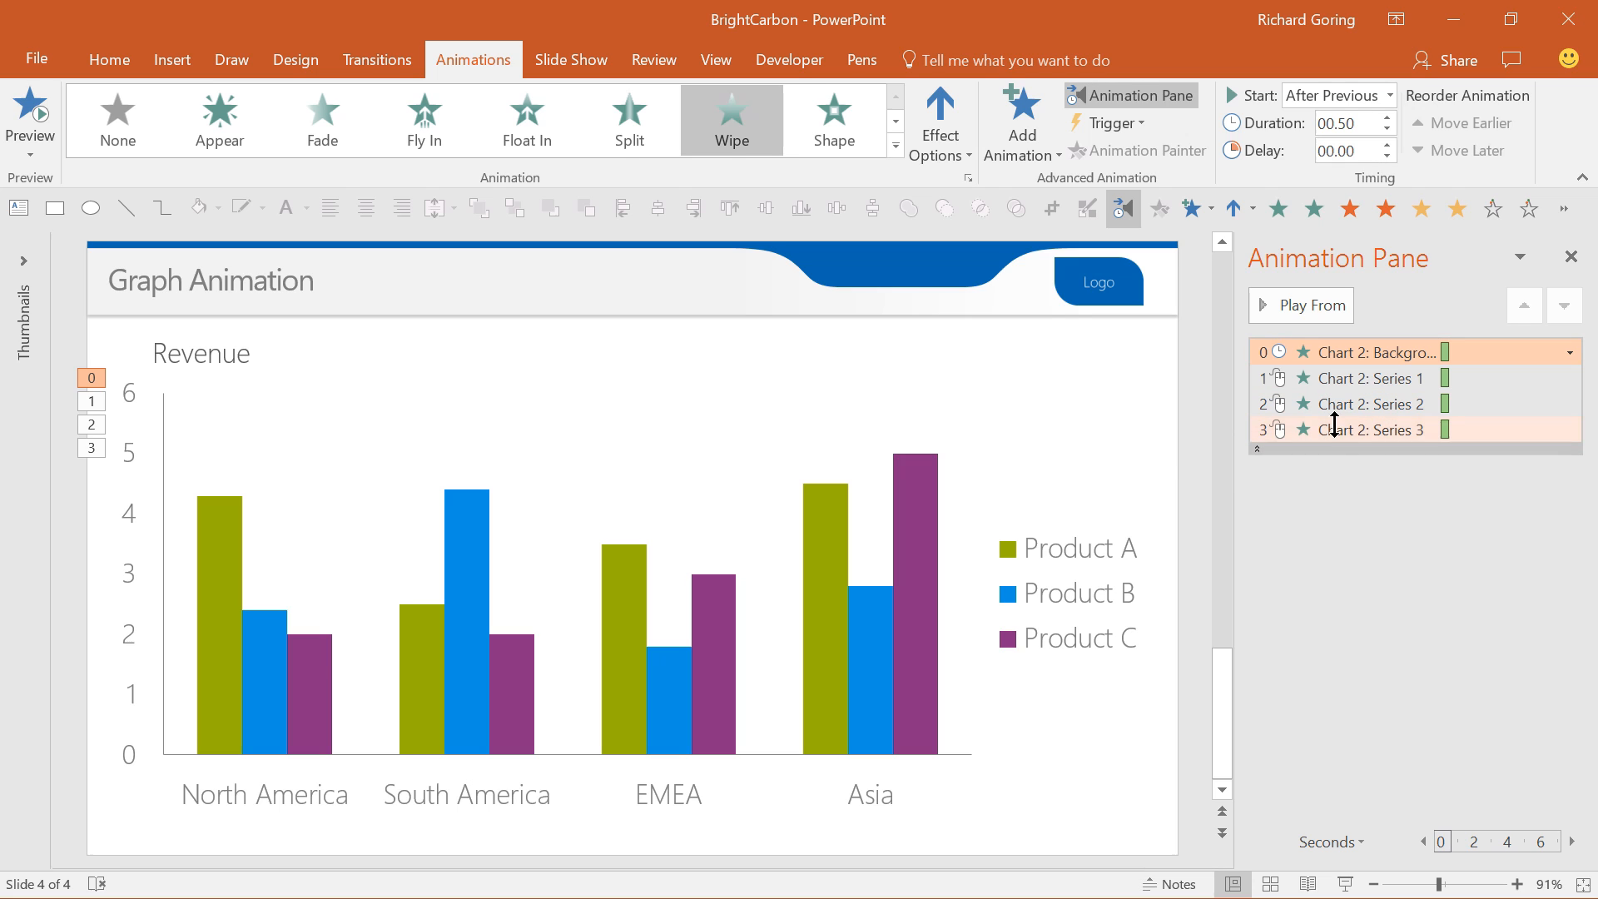
click(1390, 95)
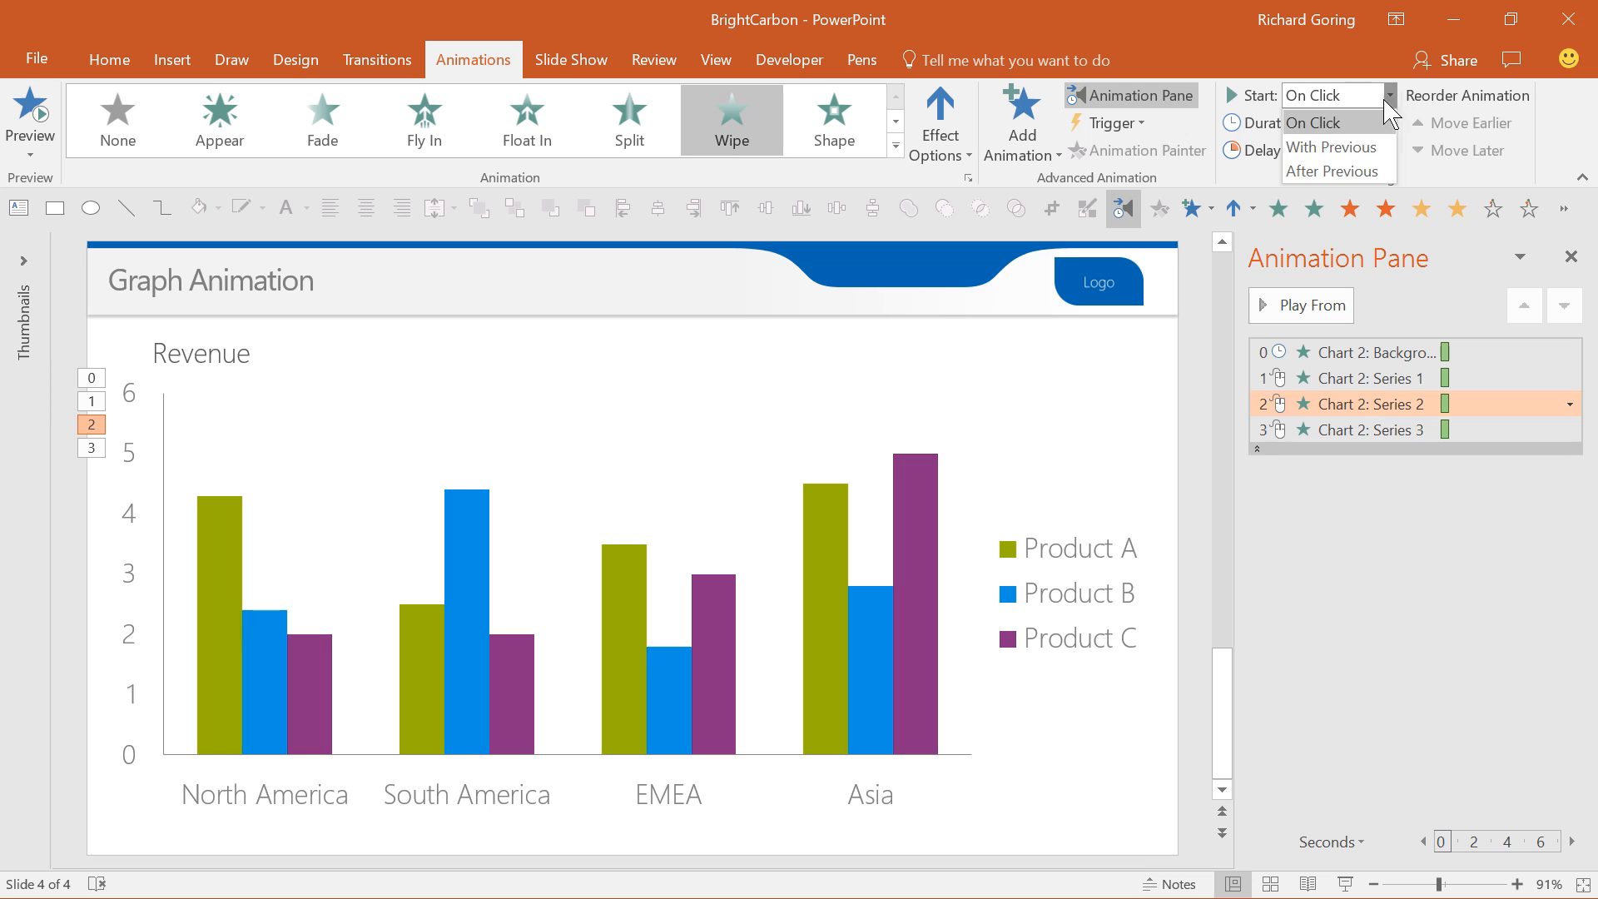
click(1337, 169)
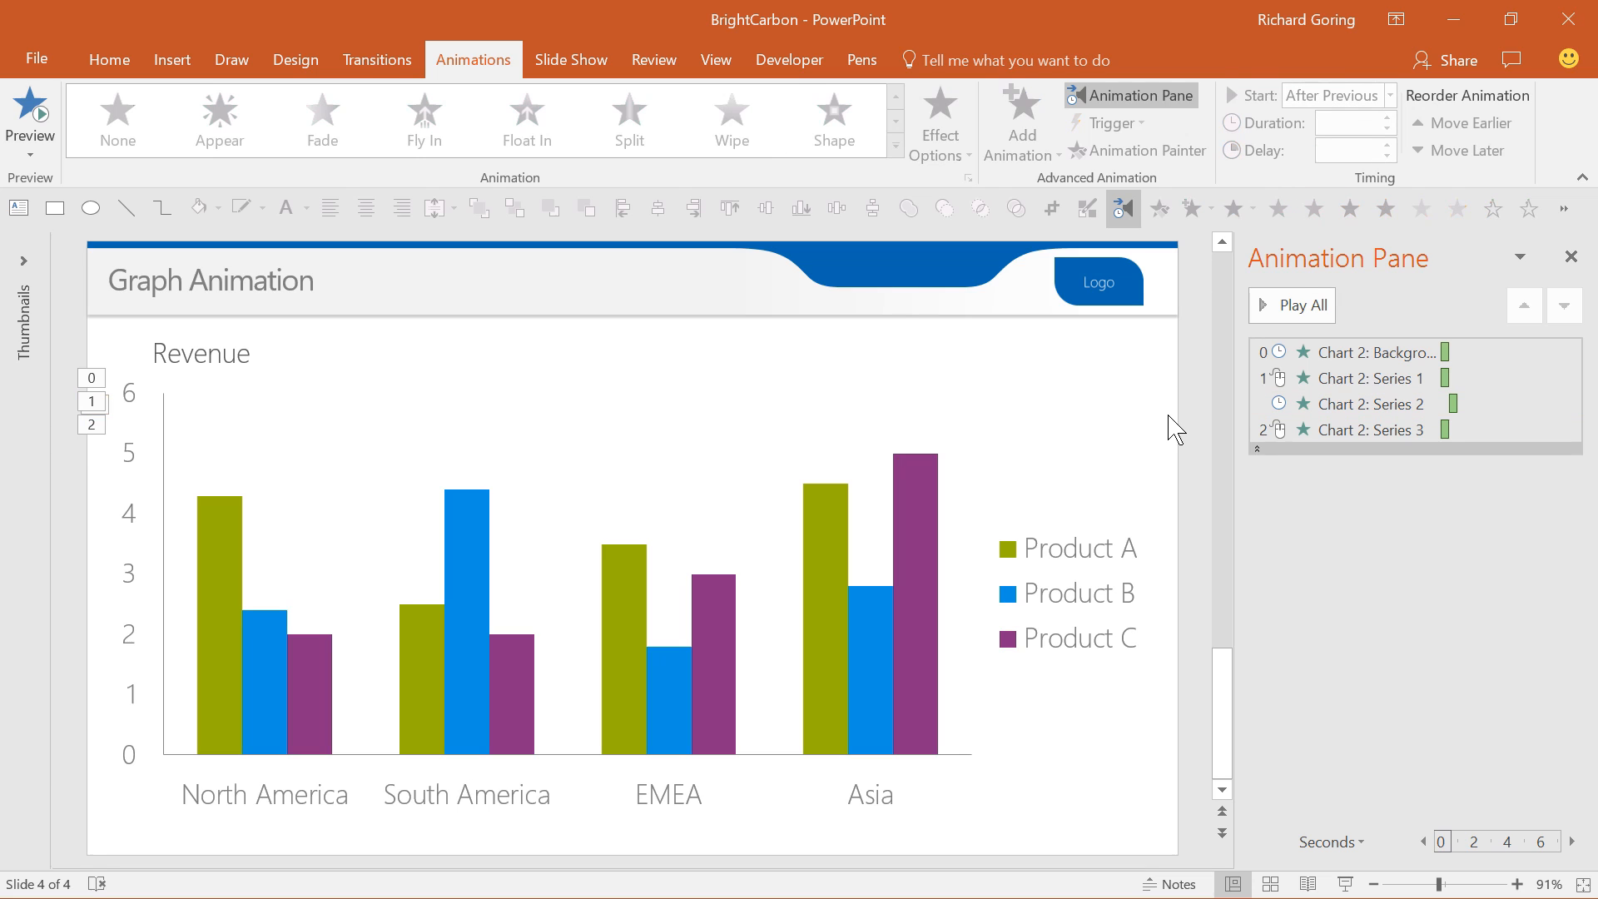